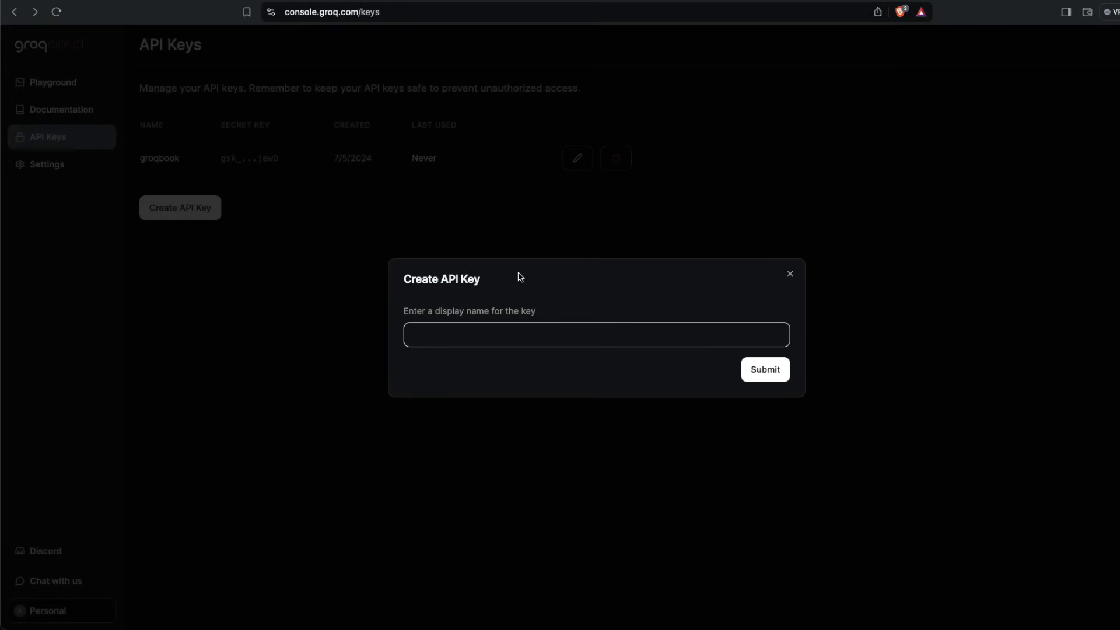
pyautogui.moveTo(935, 182)
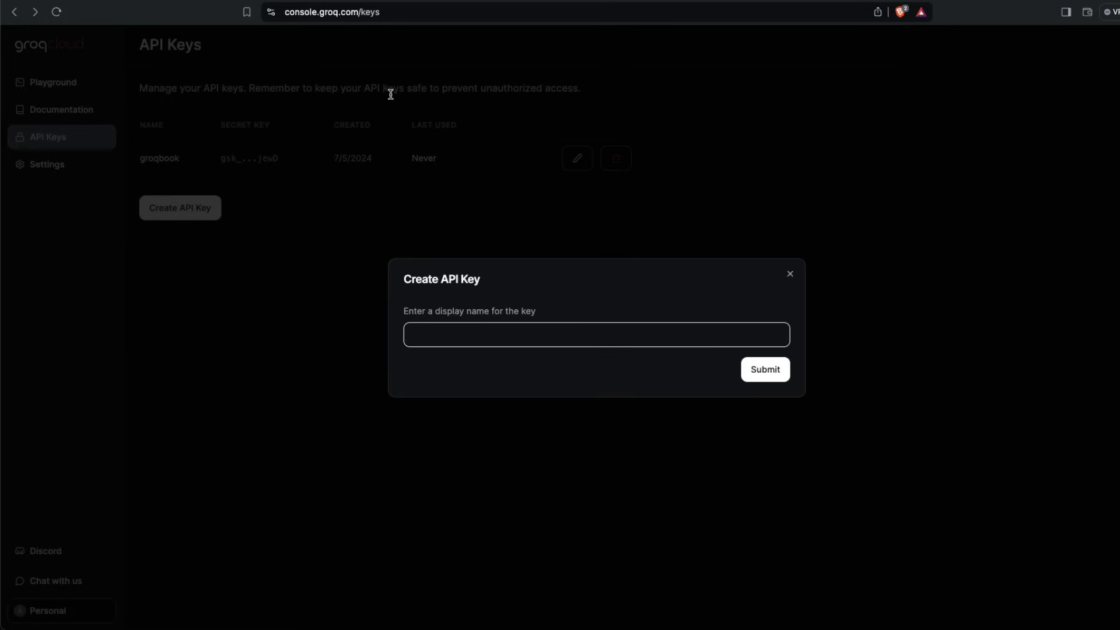
pyautogui.moveTo(1009, 119)
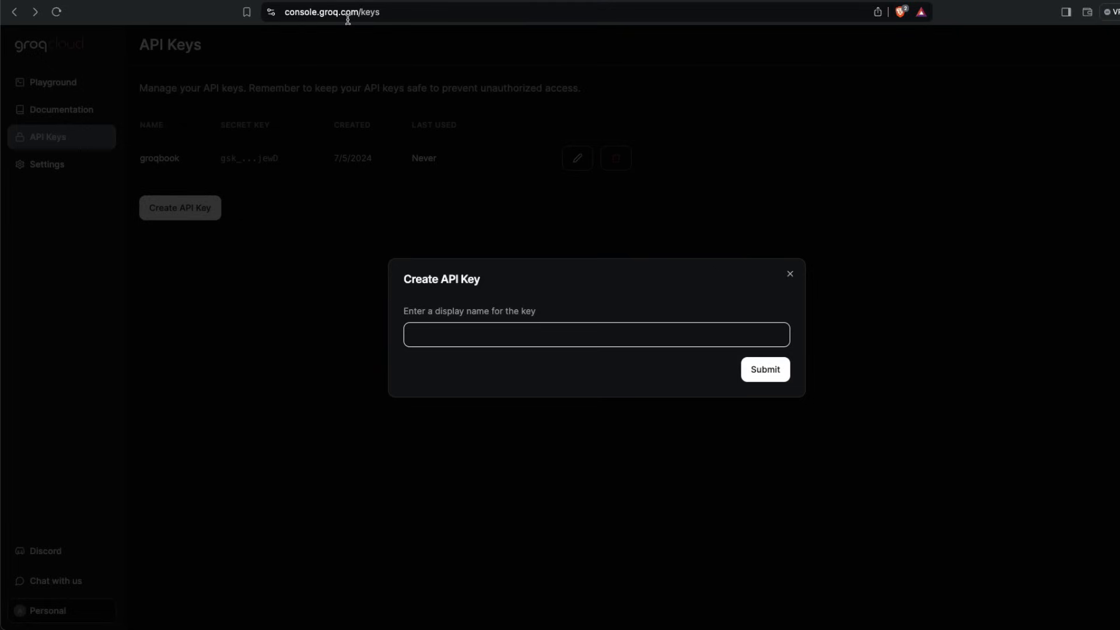
pyautogui.moveTo(278, 268)
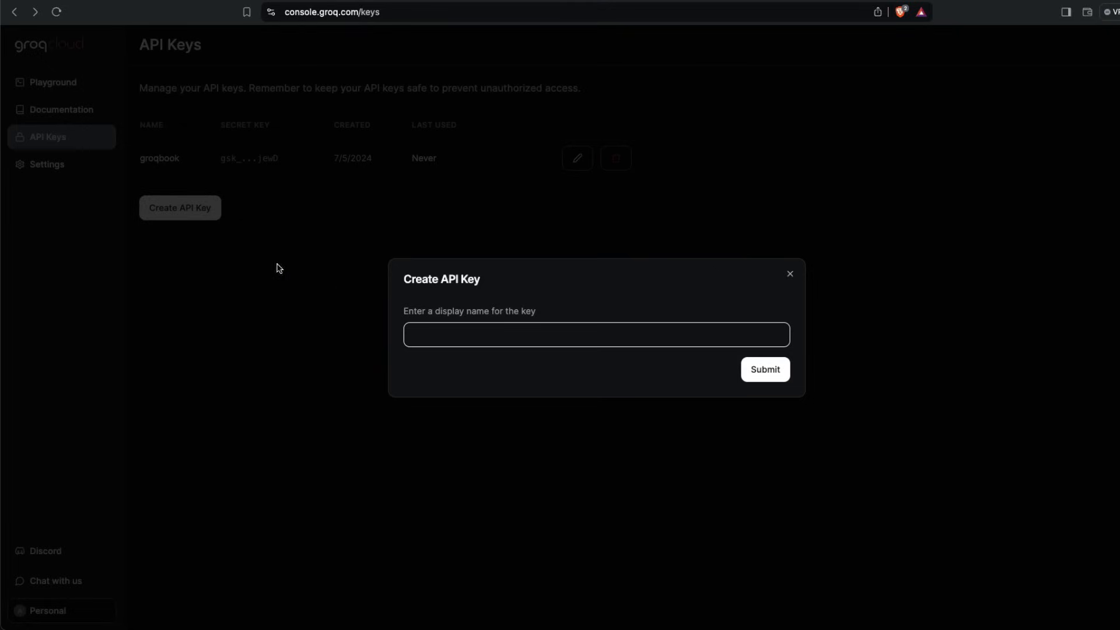
pyautogui.moveTo(174, 218)
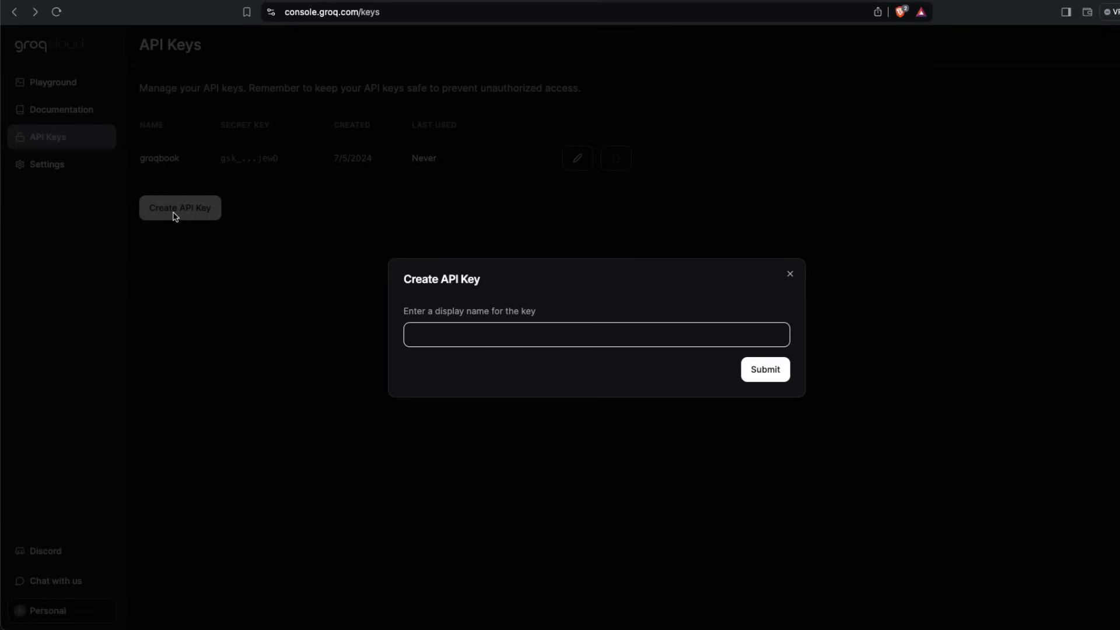
# Step: Create the '1littlecoder' GroqCloud API key and copy the generated secret
pyautogui.click(596, 335)
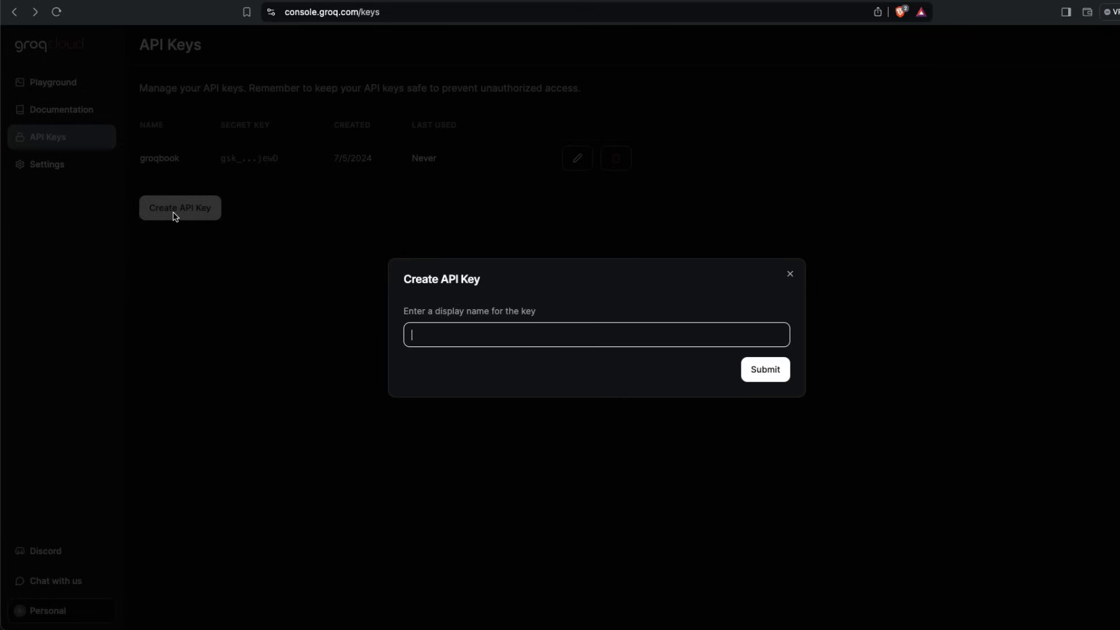
pyautogui.write('1littlecoder')
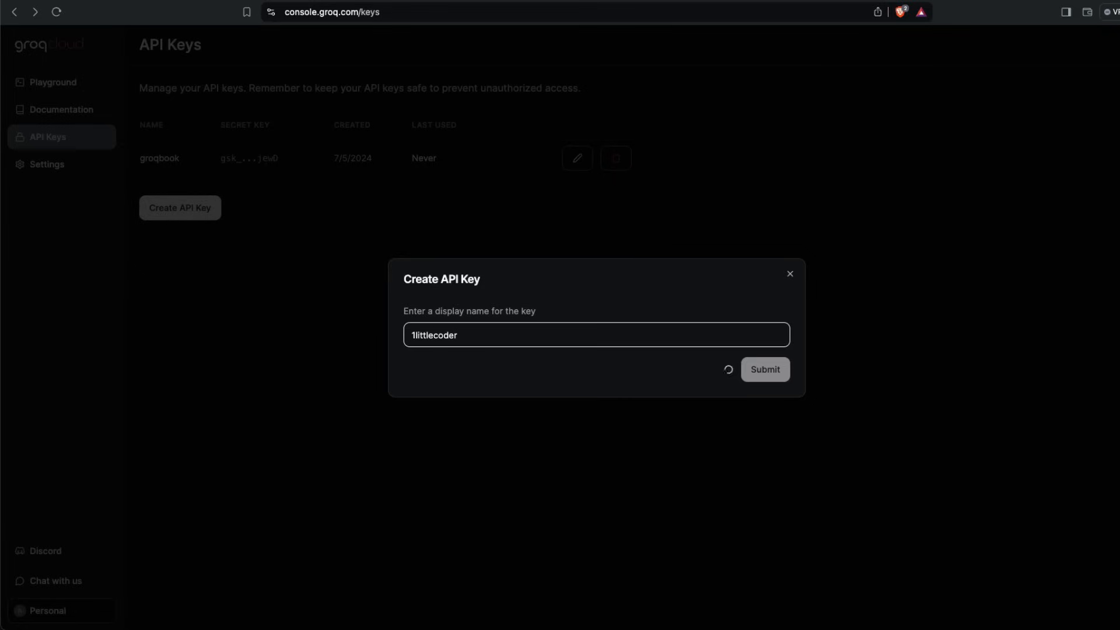
pyautogui.click(765, 370)
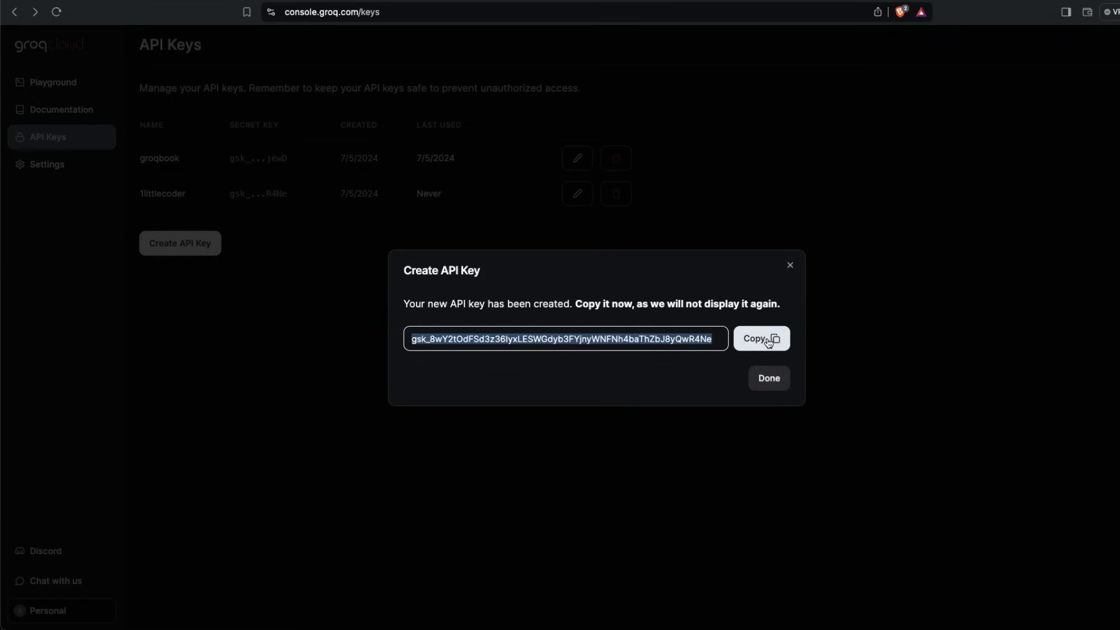
pyautogui.click(762, 339)
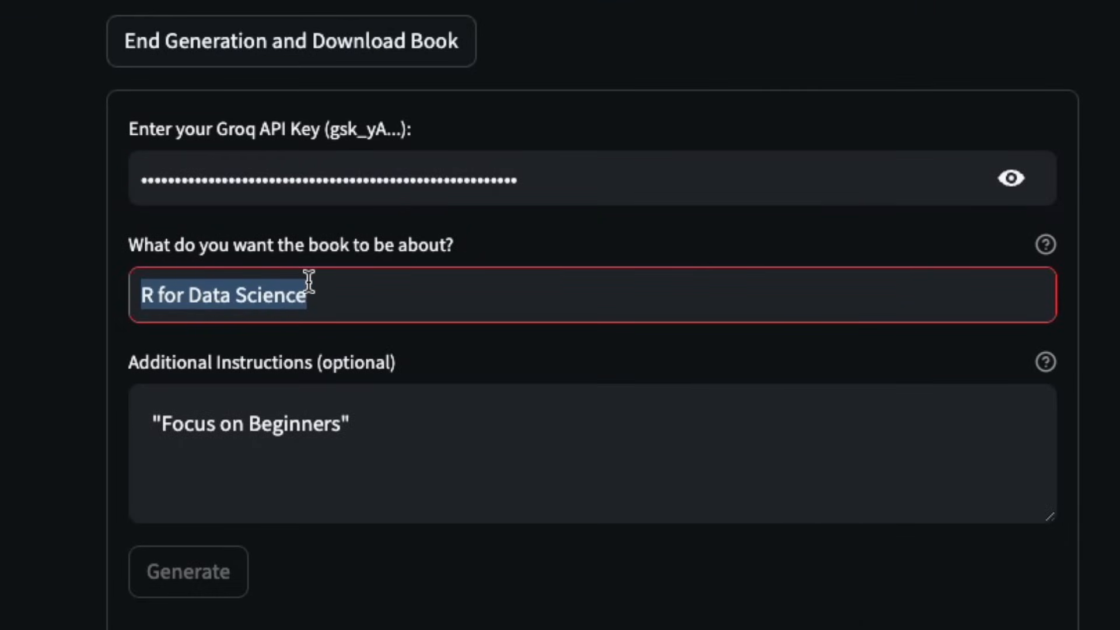
# Step: Submit the topic 'Dune in the style of star wars but for Indian context' to generate
pyautogui.write('Dune in')
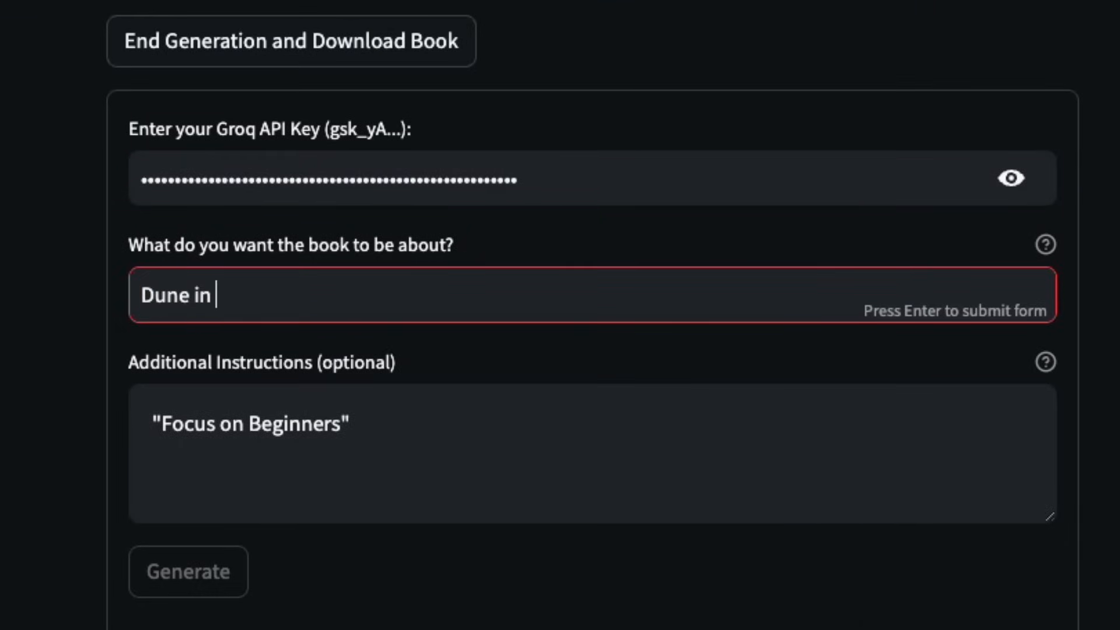
pyautogui.write('the style of star wars but for Indian co')
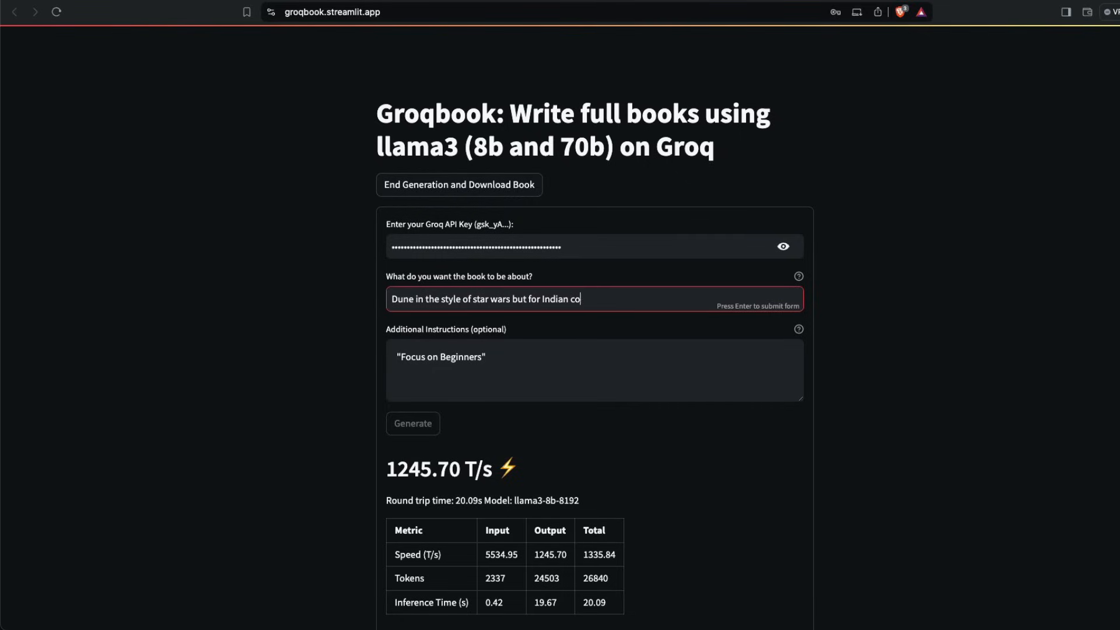
pyautogui.press('Enter')
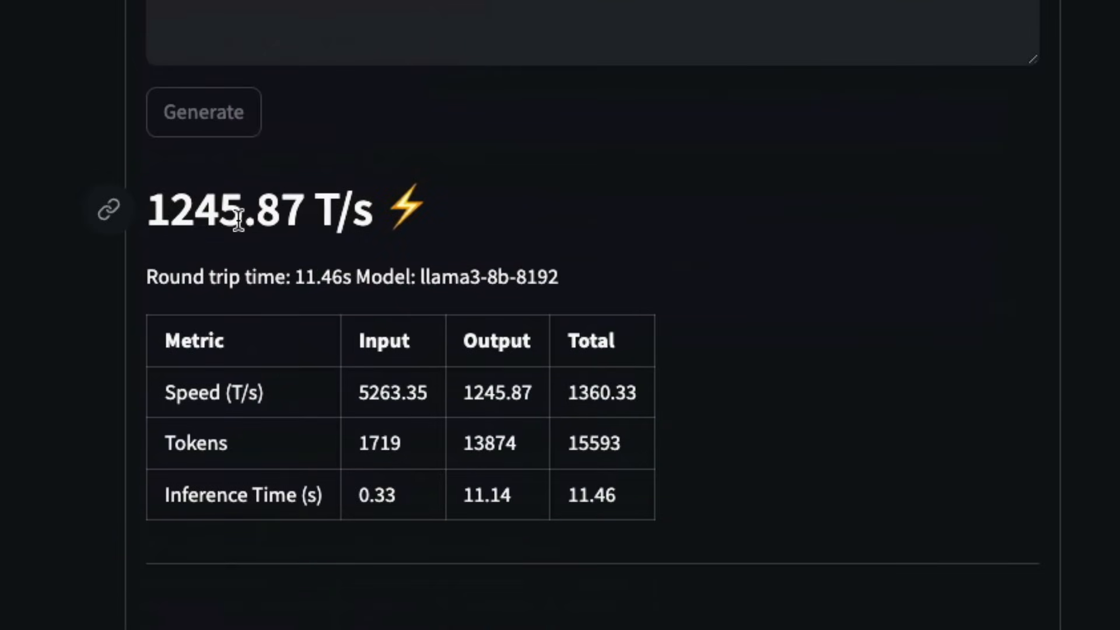
pyautogui.moveTo(394, 220)
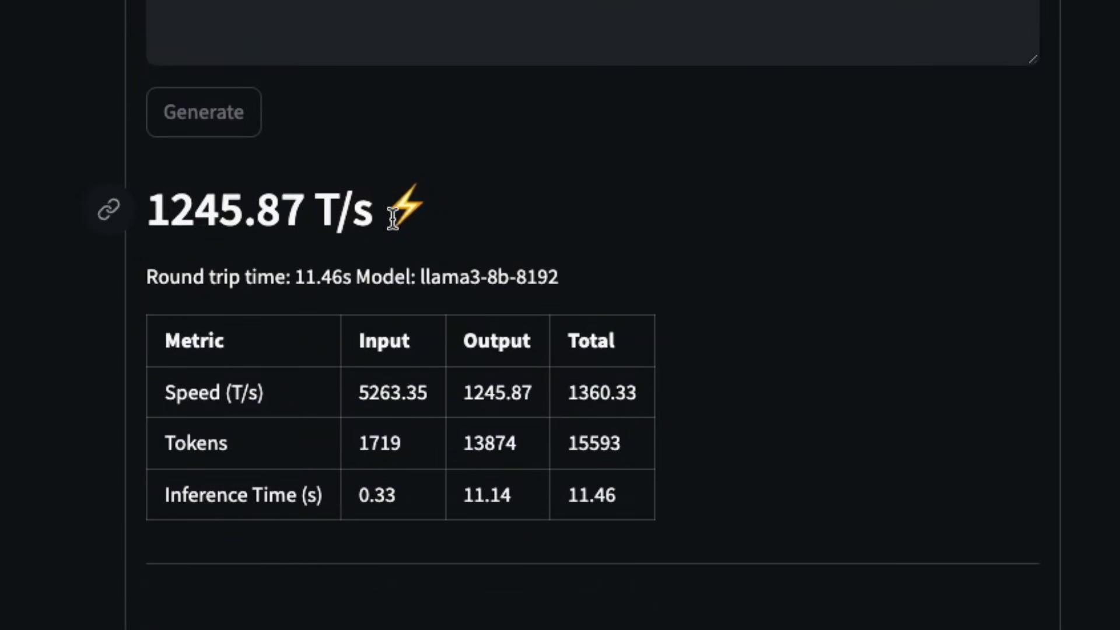
pyautogui.moveTo(466, 445)
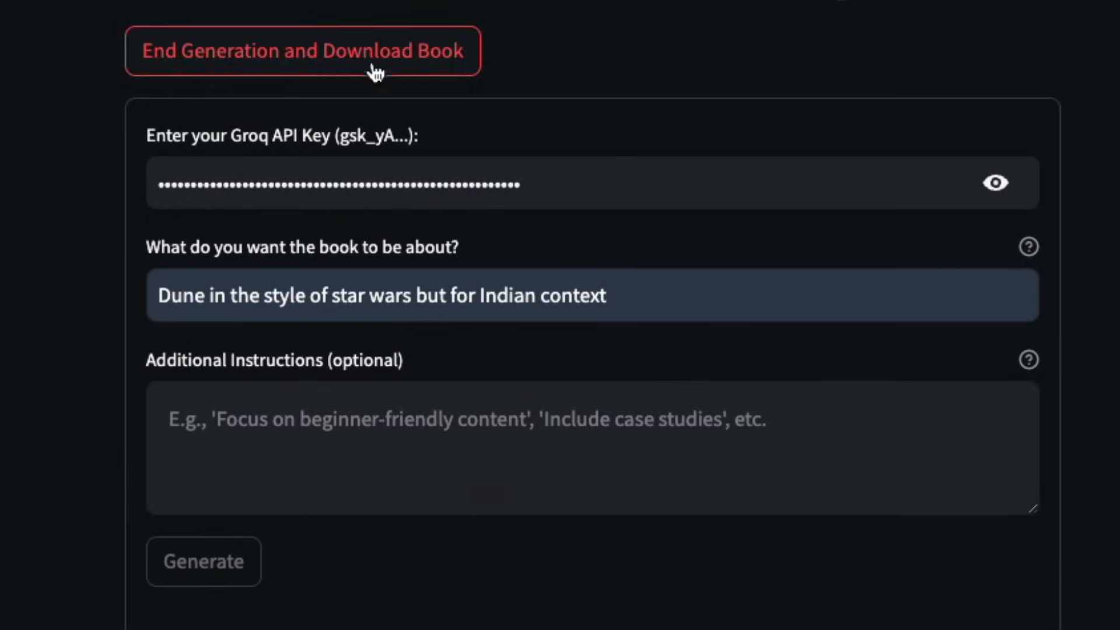
# Step: End generation and save the book as a PDF into Downloads
pyautogui.click(376, 51)
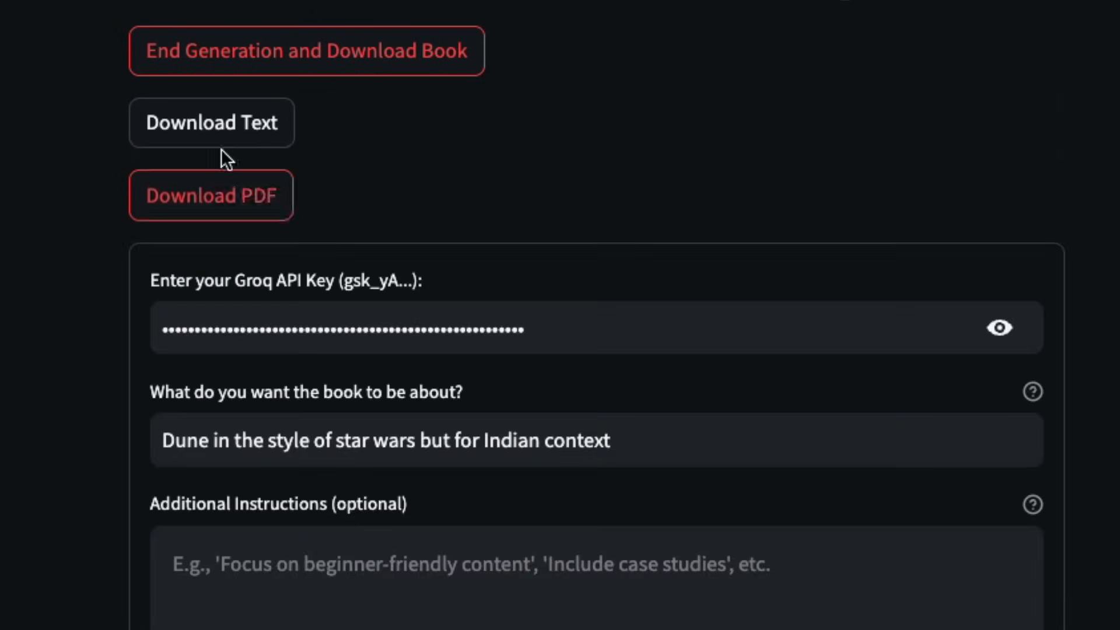
pyautogui.click(212, 195)
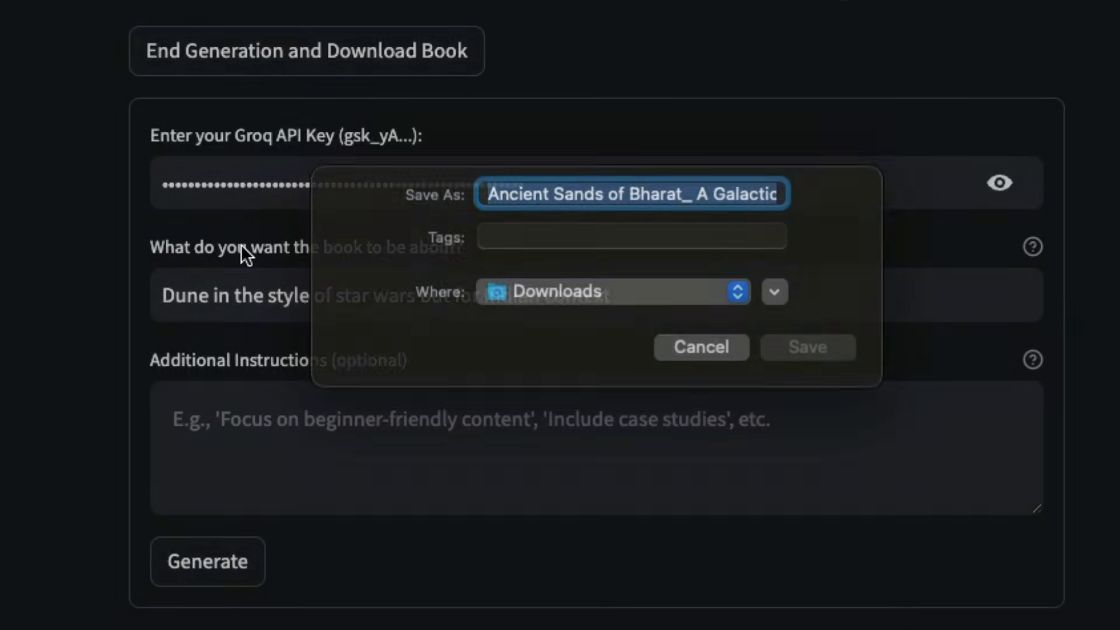
pyautogui.click(702, 347)
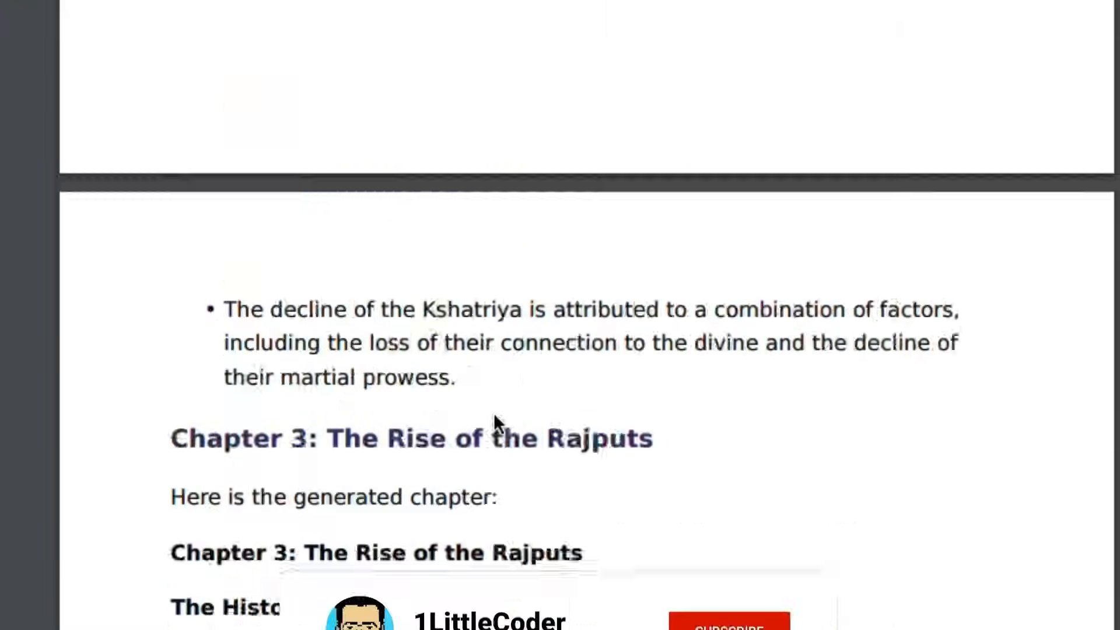
# Step: Scroll through the downloaded PDF to read its chapters
pyautogui.scroll(-3)
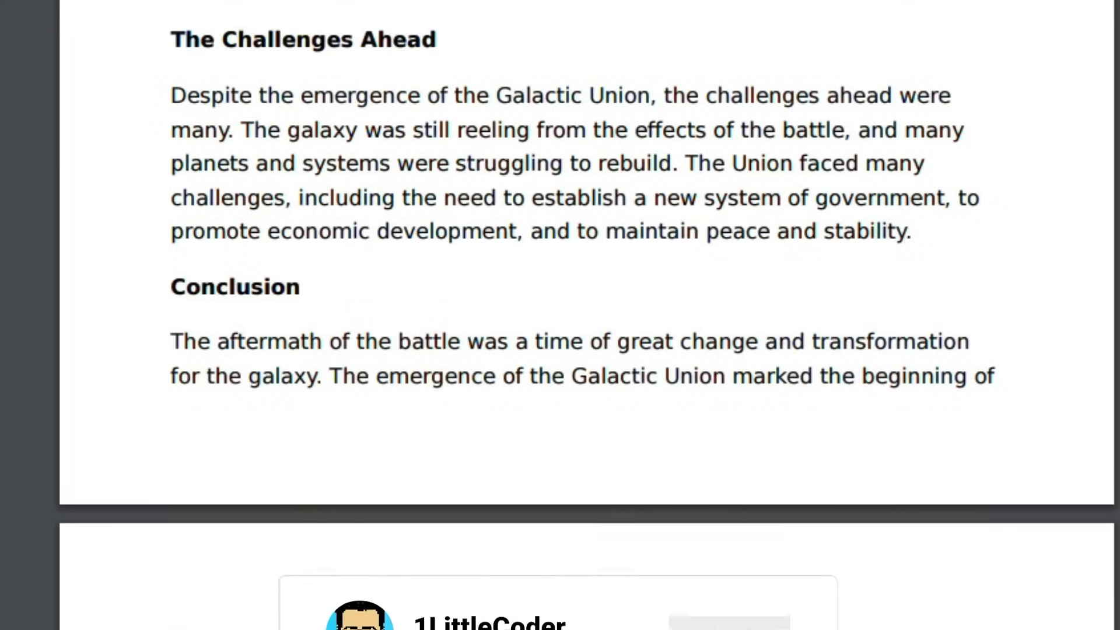
pyautogui.scroll(-3)
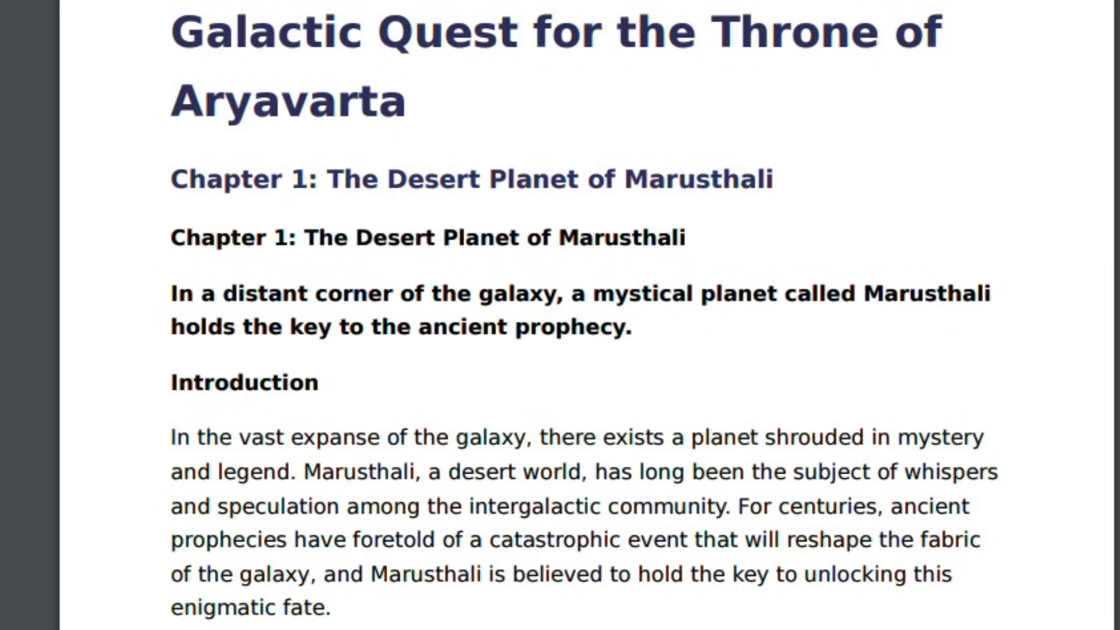
pyautogui.scroll(-3)
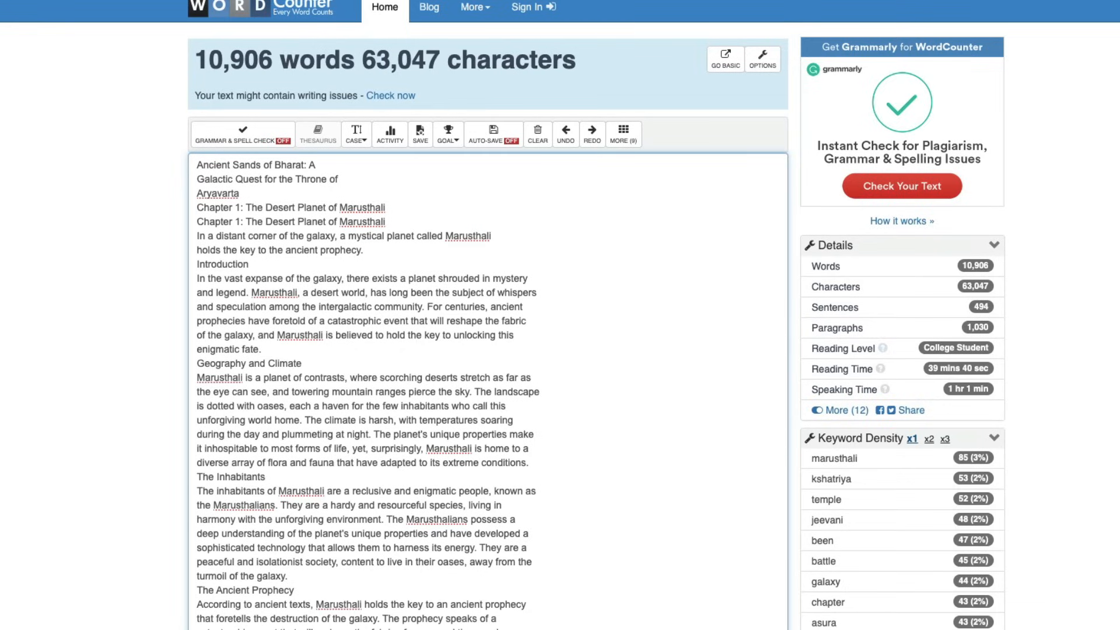
# Step: Scroll the pasted book text to confirm 10,906 words and 63,047 characters
pyautogui.scroll(-3)
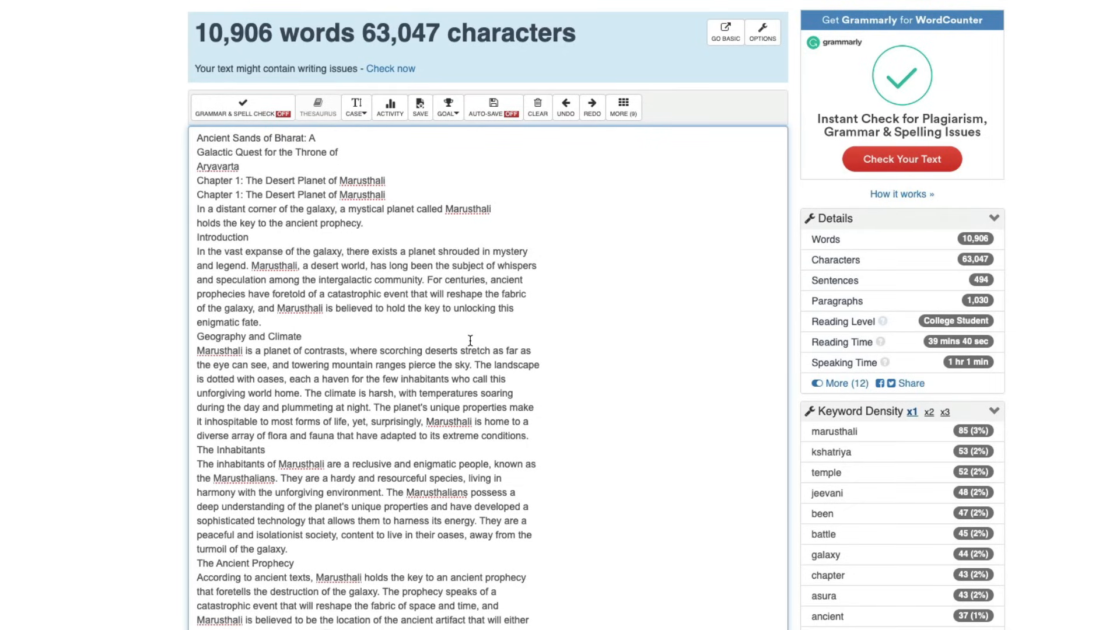
pyautogui.scroll(-3)
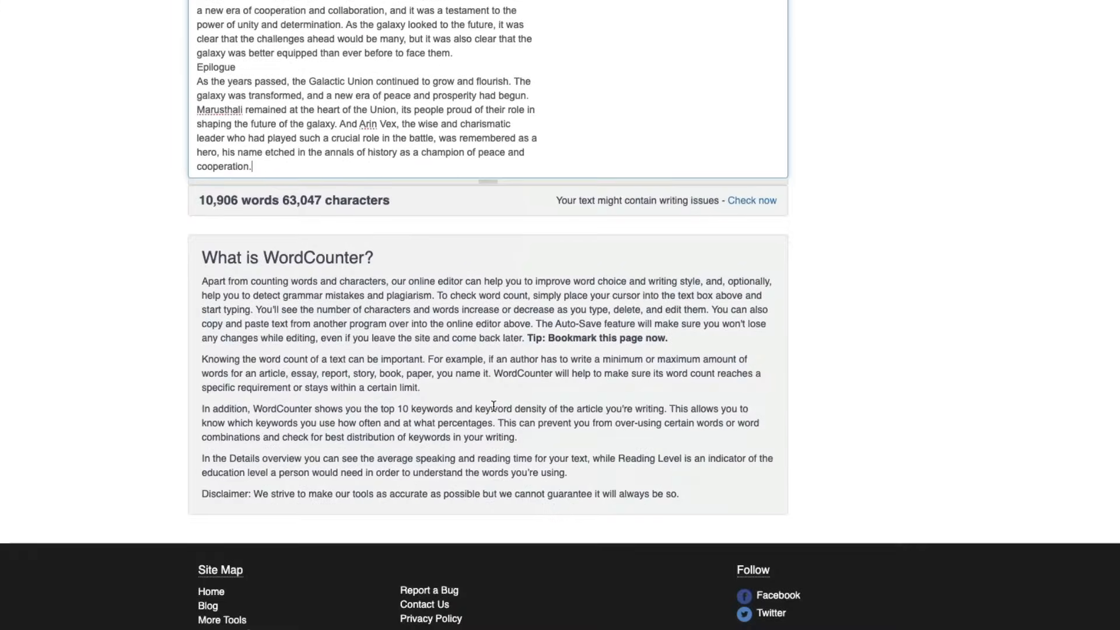
pyautogui.scroll(3)
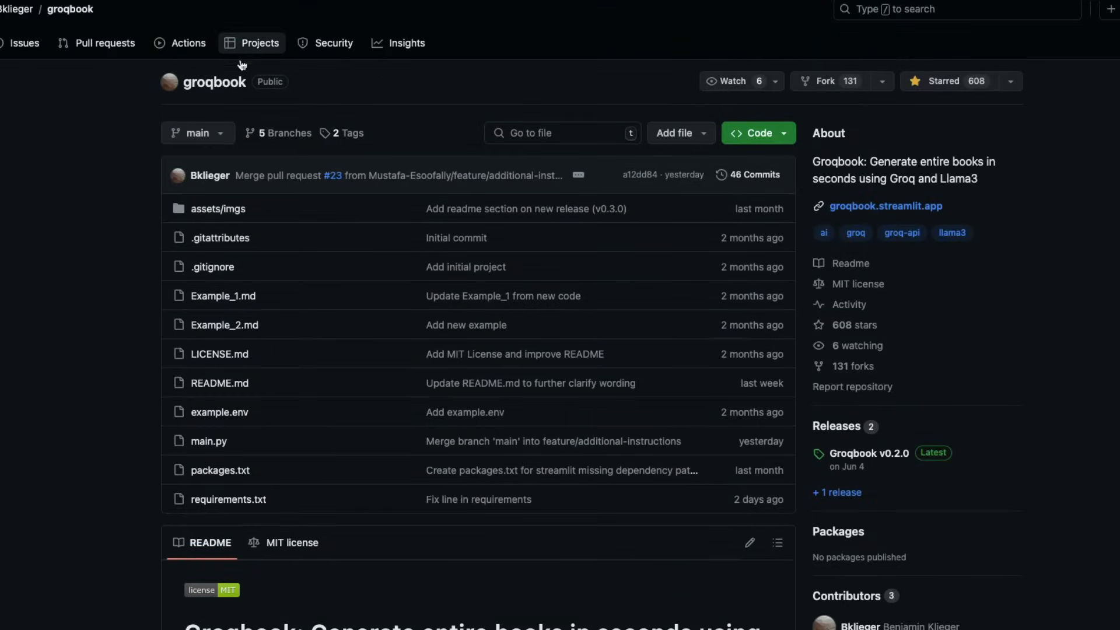
pyautogui.moveTo(914, 210)
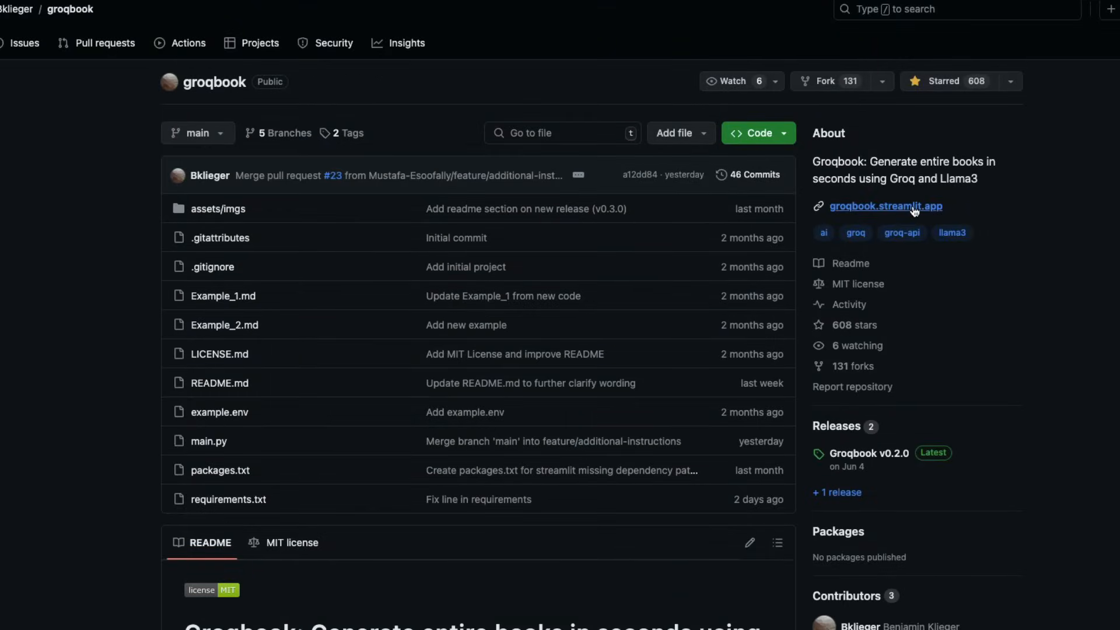
pyautogui.moveTo(884, 208)
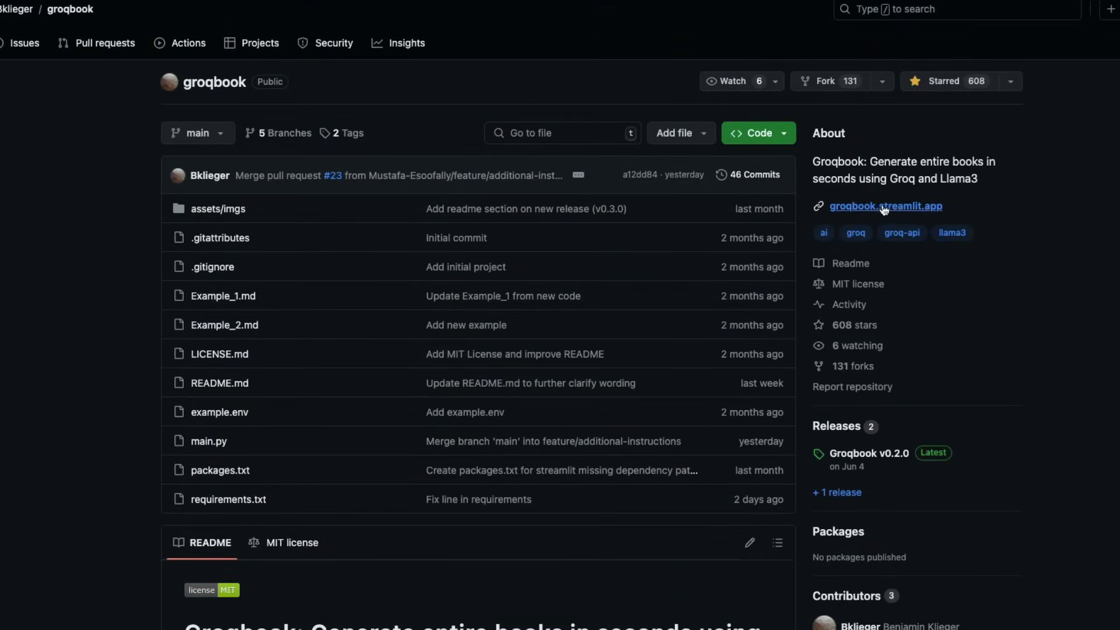
pyautogui.moveTo(886, 208)
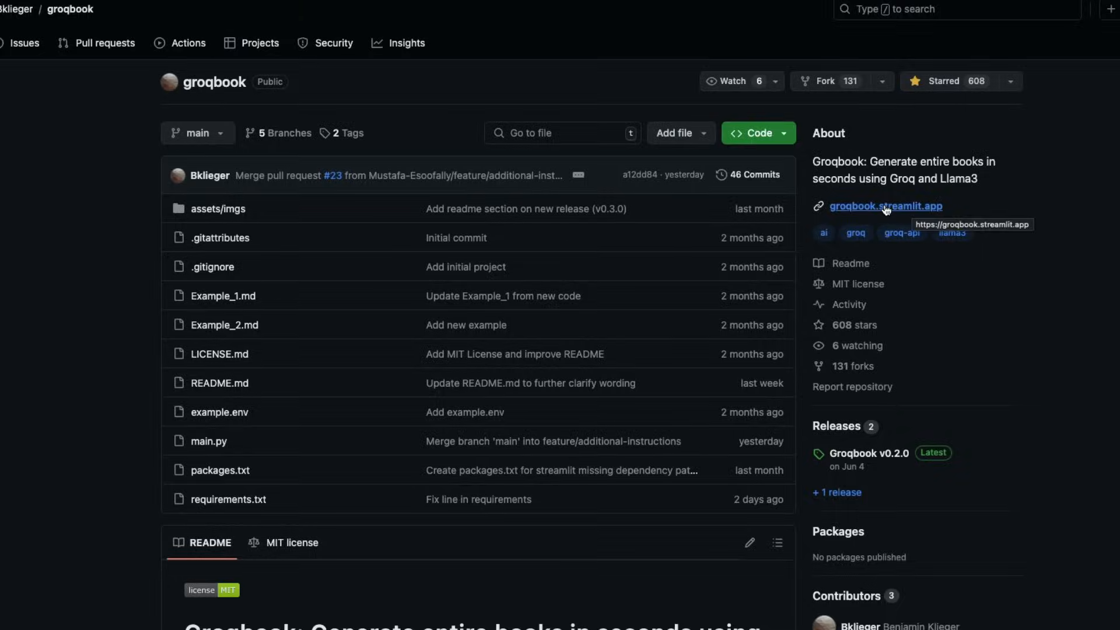
# Step: Follow the groqbook.streamlit.app link in the repository's About section
pyautogui.click(885, 206)
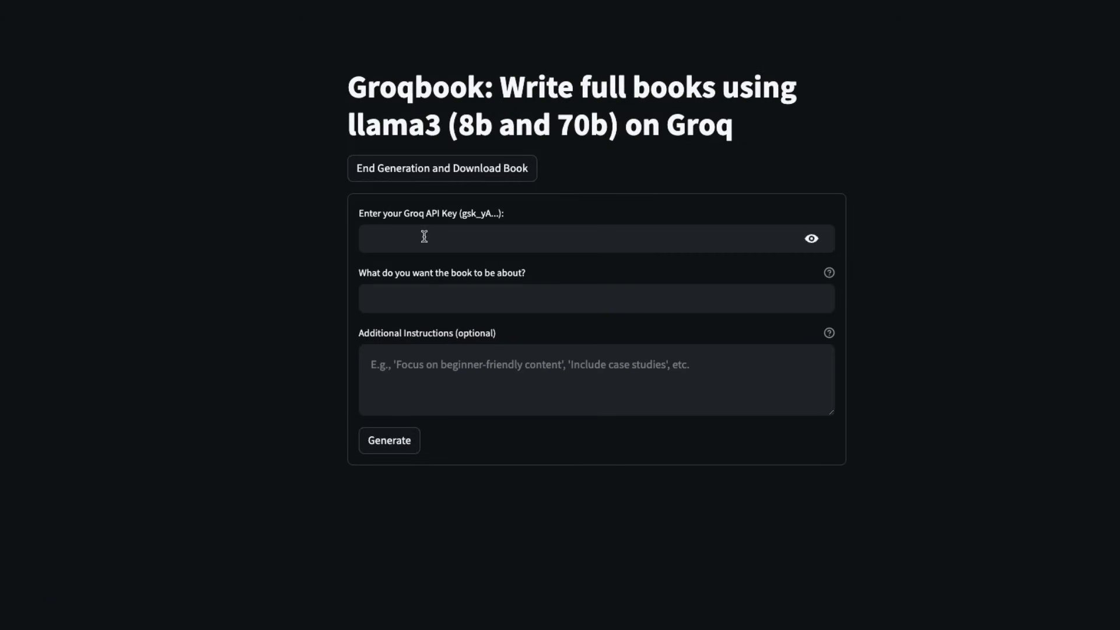
pyautogui.moveTo(556, 279)
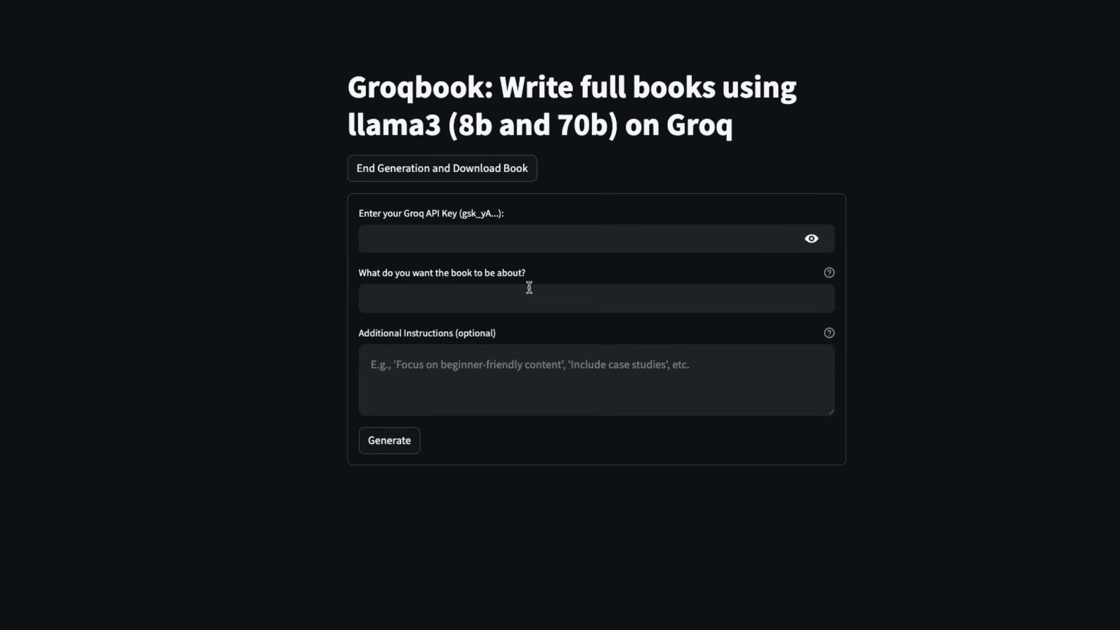
# Step: Focus the book topic field on the empty Groqbook form
pyautogui.click(389, 441)
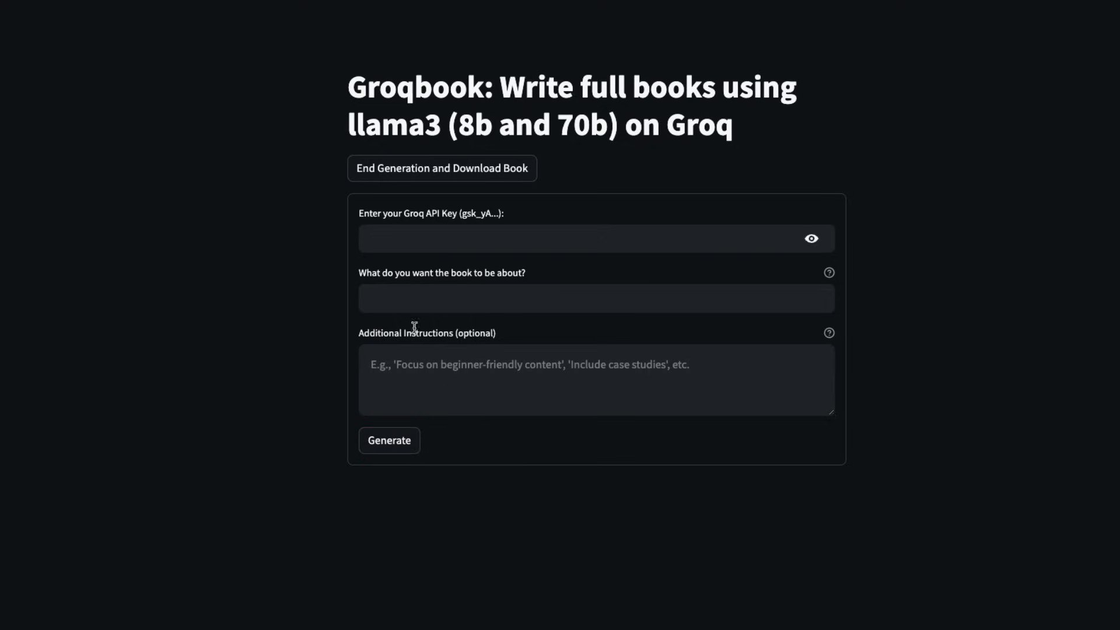
pyautogui.moveTo(334, 172)
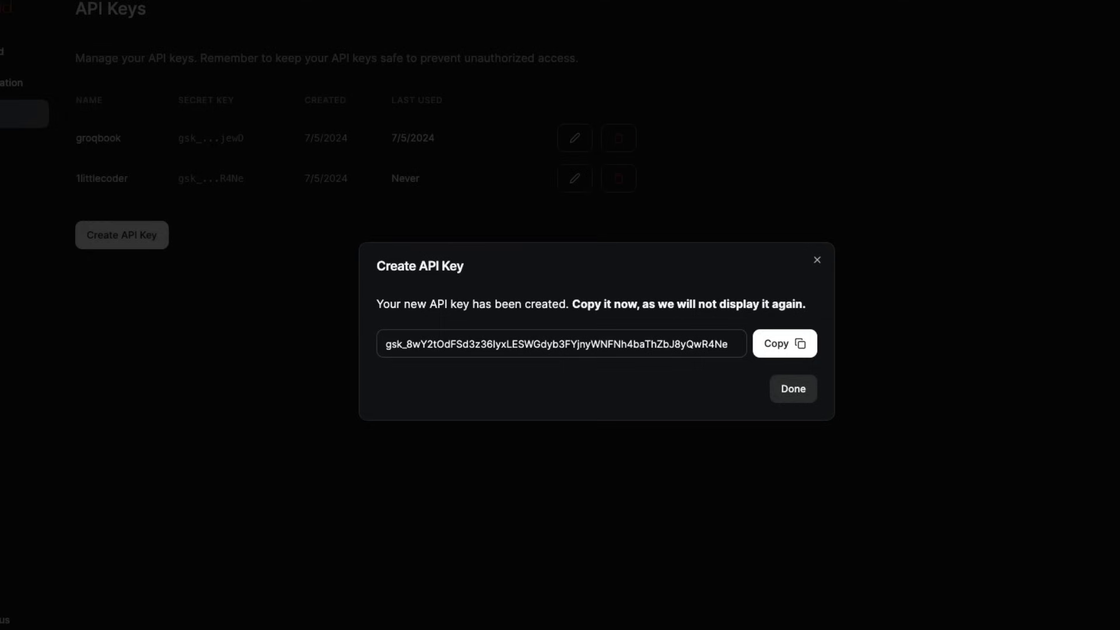
pyautogui.moveTo(690, 9)
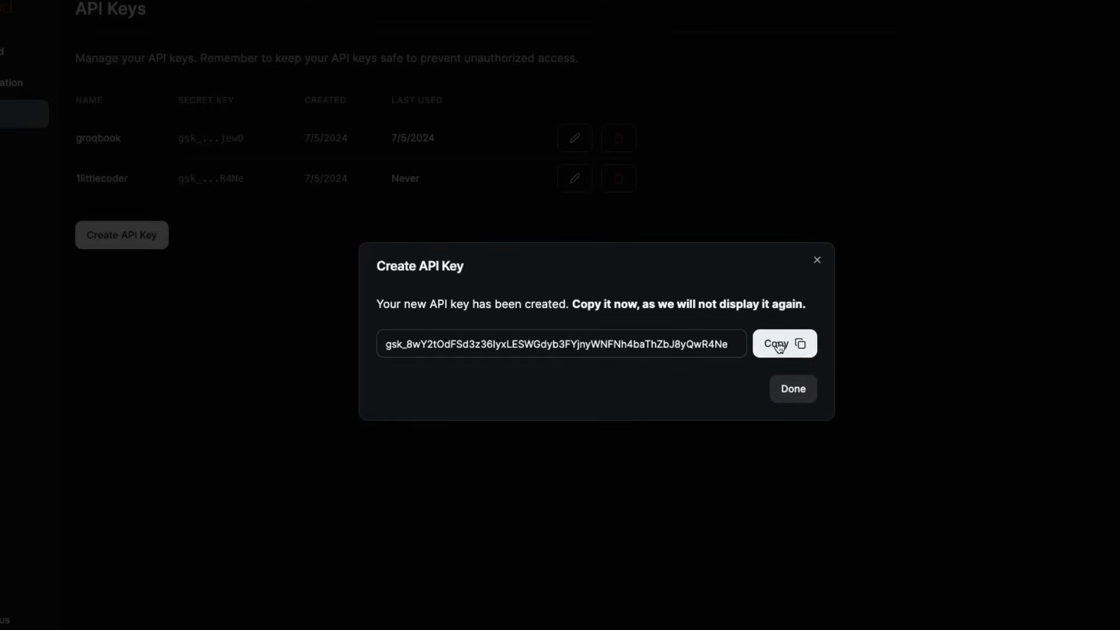
# Step: Copy the new key from the Create API Key dialog
pyautogui.click(784, 344)
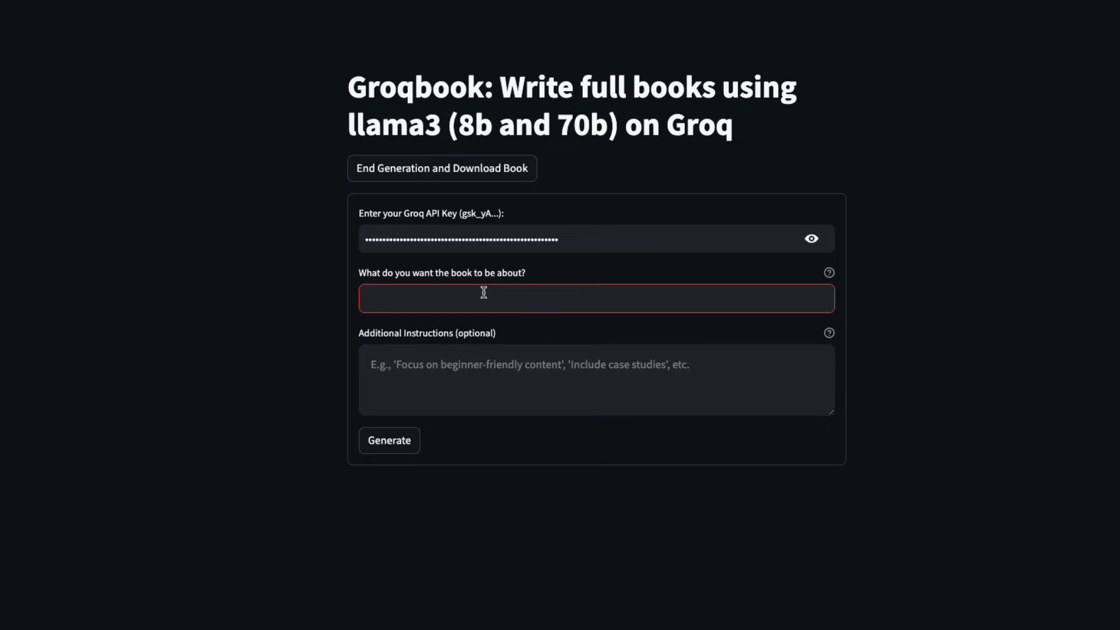
# Step: Generate a book on 'Dune in the style of star wars but set in China'
pyautogui.write('Dune')
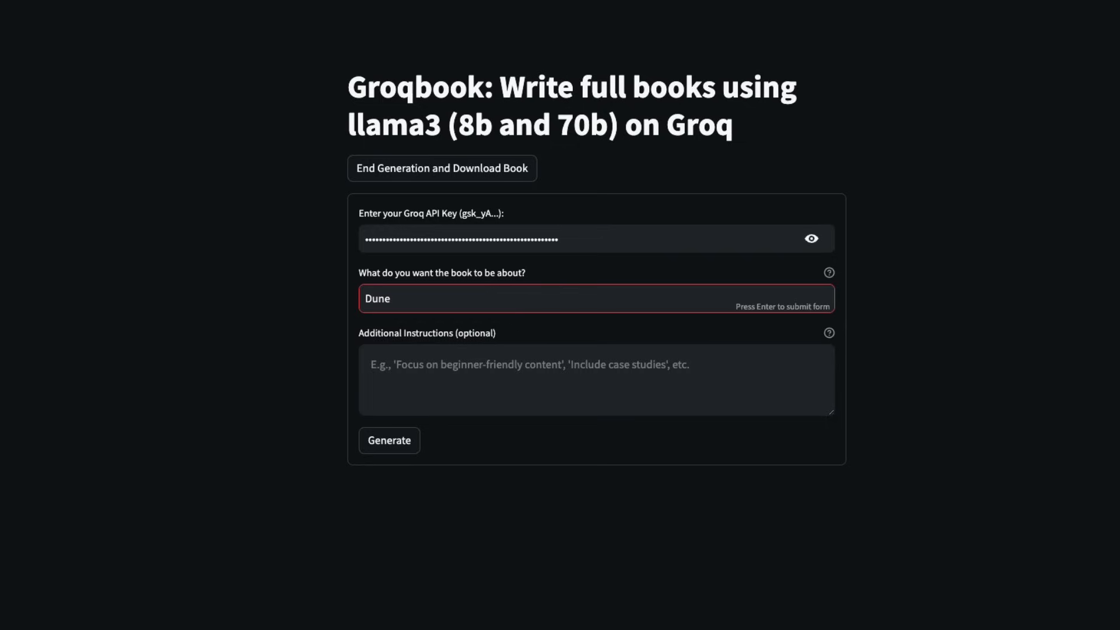
pyautogui.write('in the style of sta')
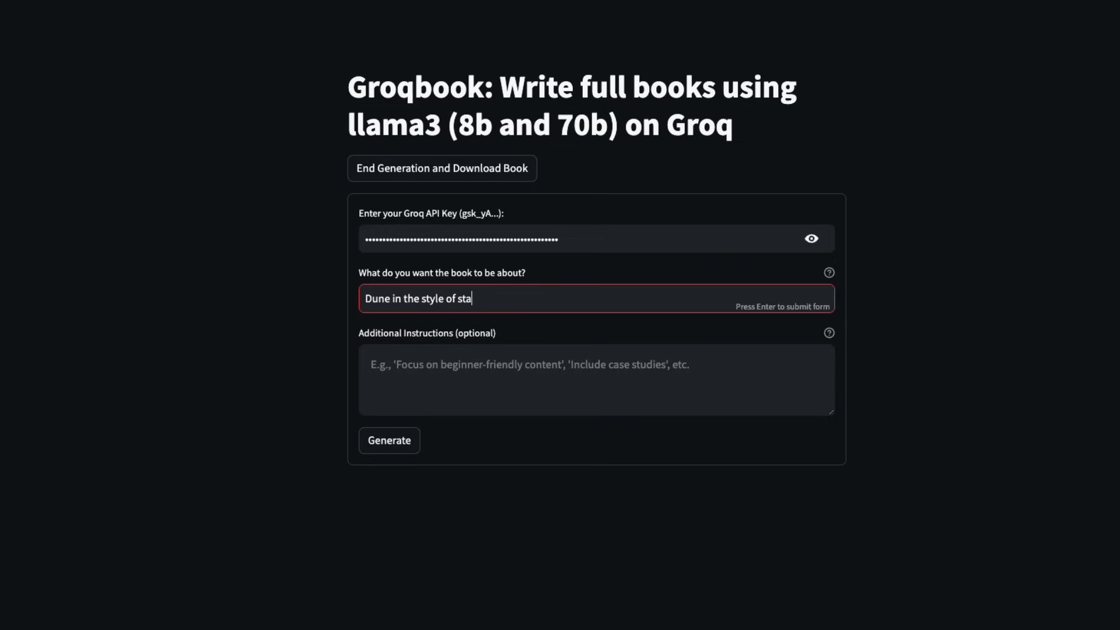
pyautogui.write('r wars but')
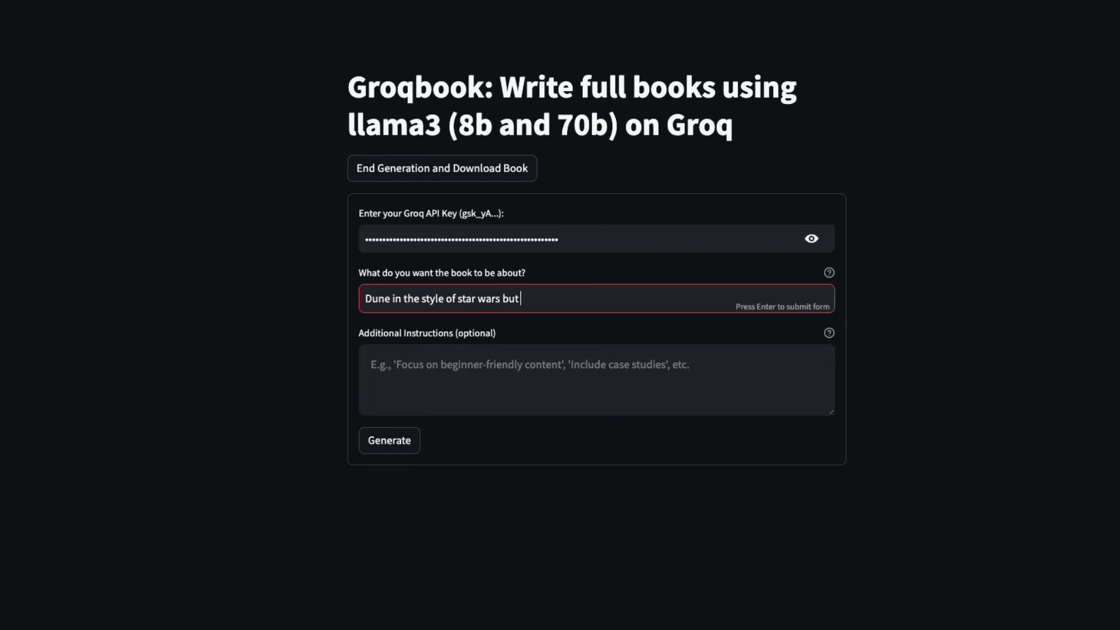
pyautogui.write('set in China')
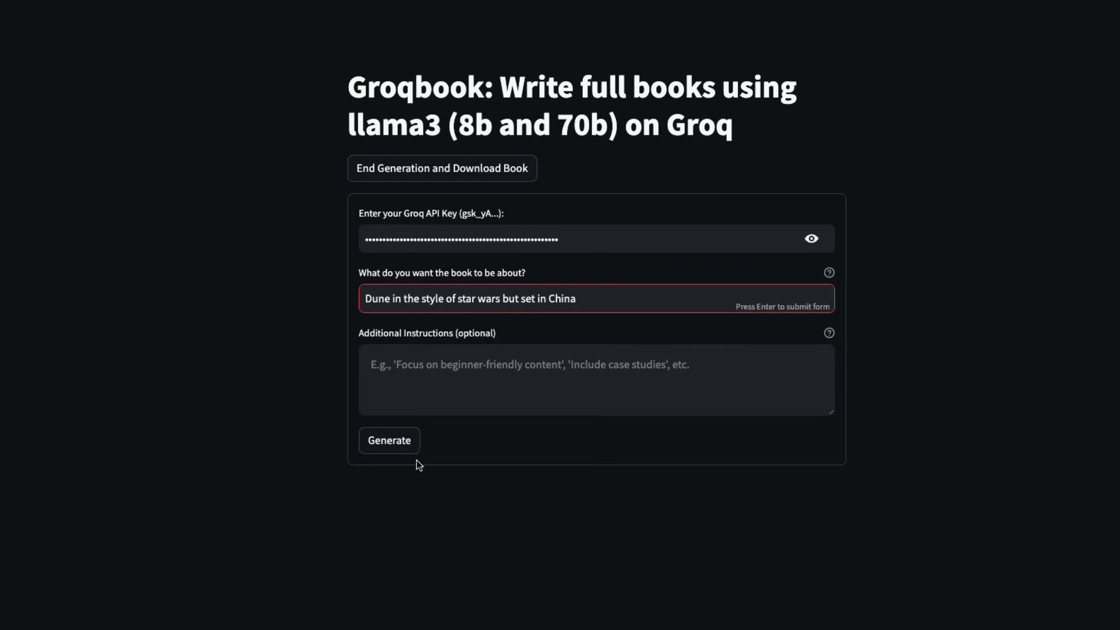
pyautogui.click(389, 441)
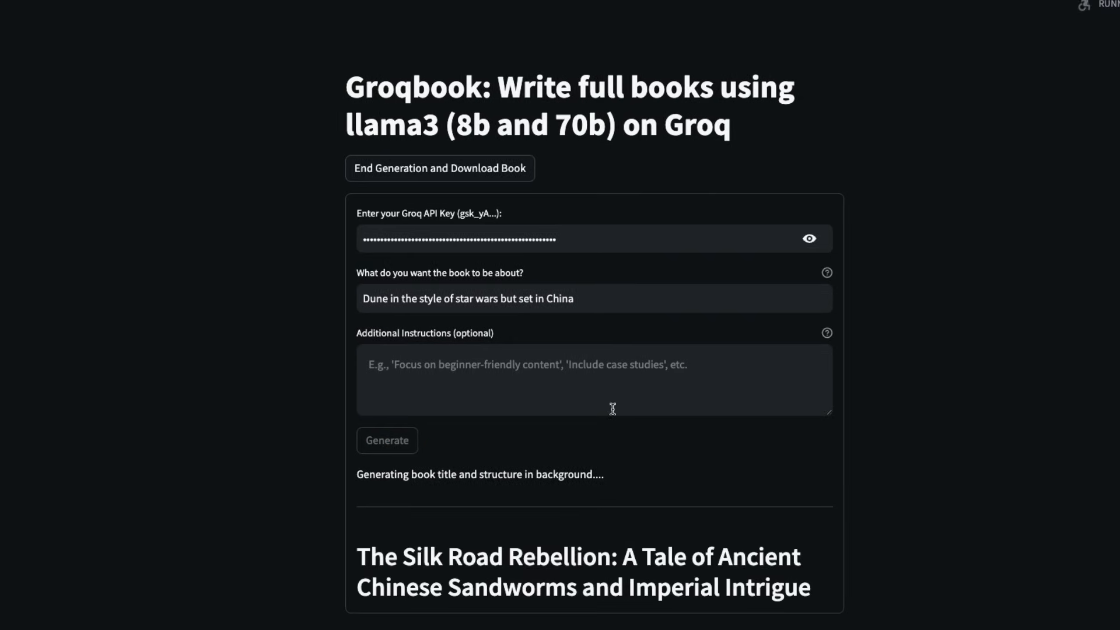
pyautogui.scroll(-3)
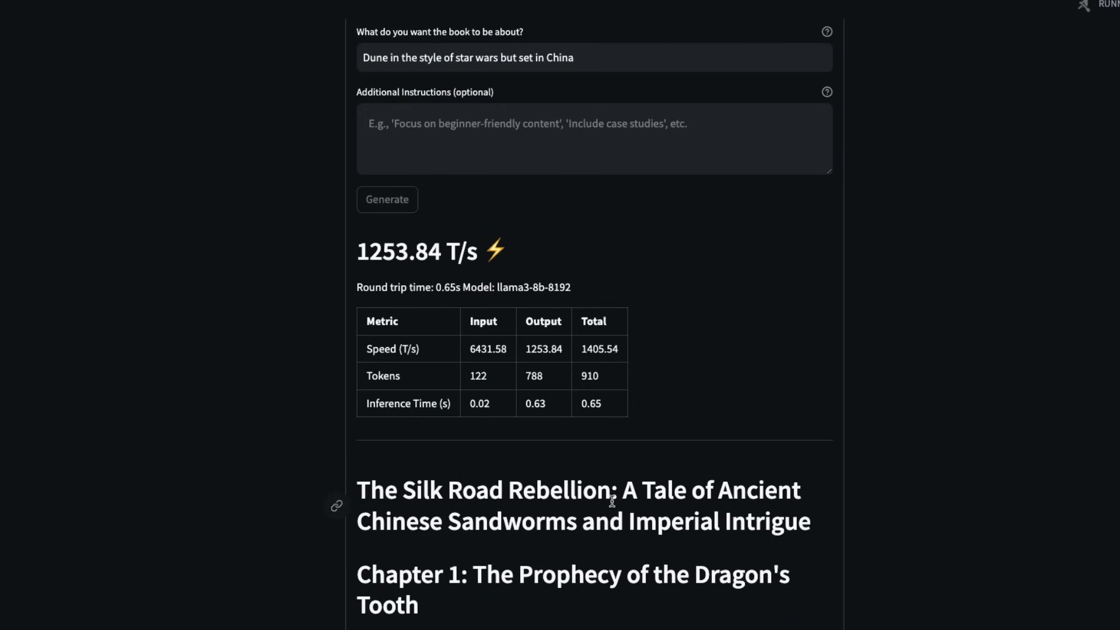
pyautogui.scroll(-3)
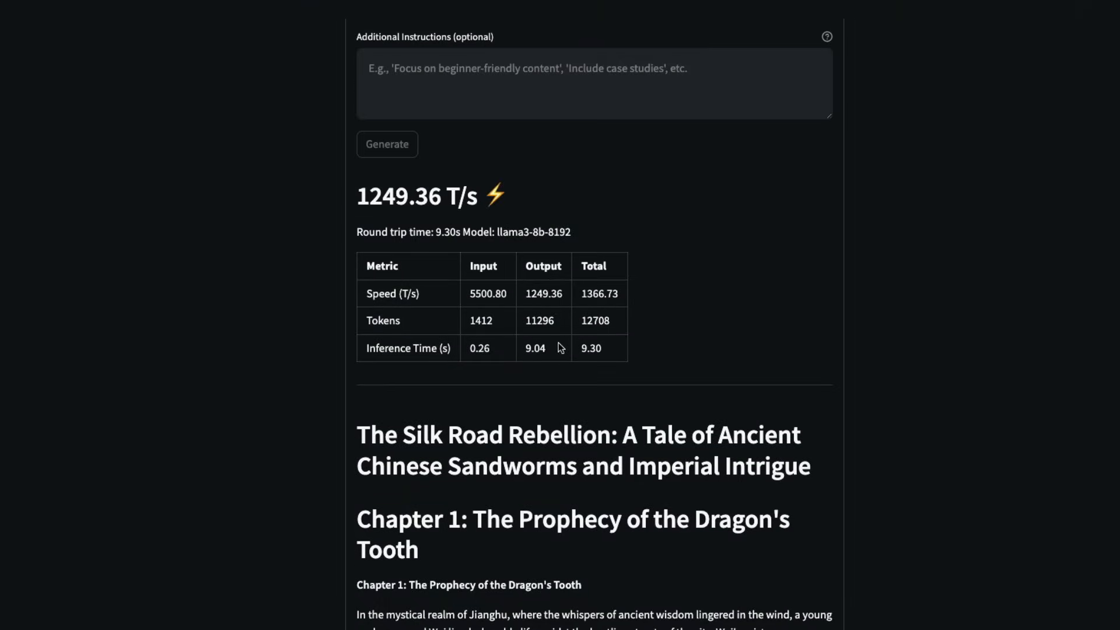
pyautogui.moveTo(544, 334)
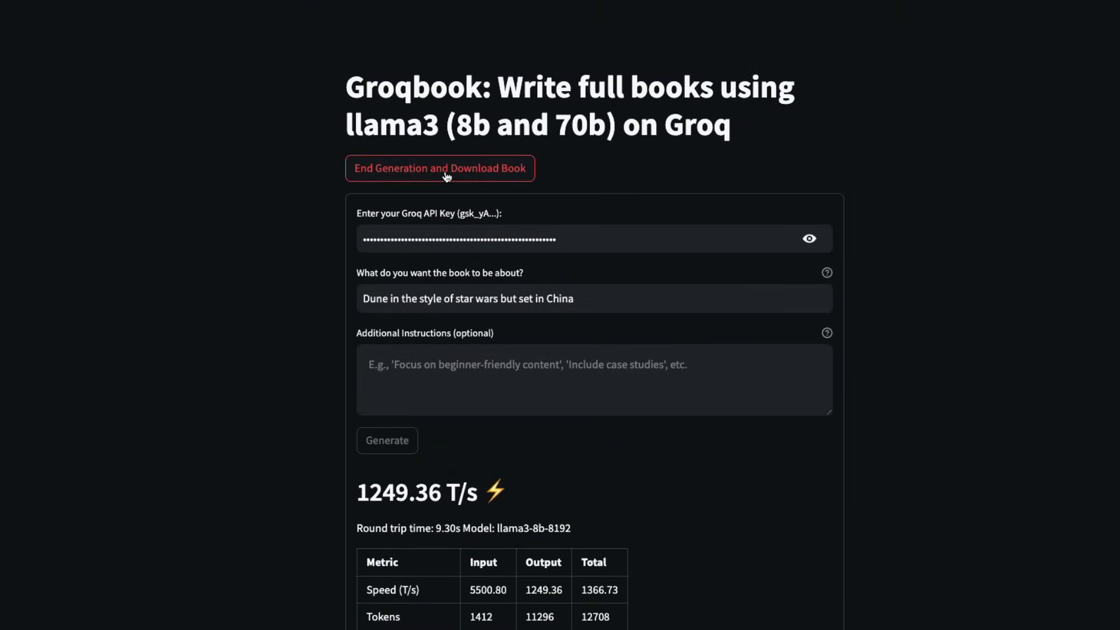
# Step: End generation and choose the Download PDF option for the book
pyautogui.click(441, 169)
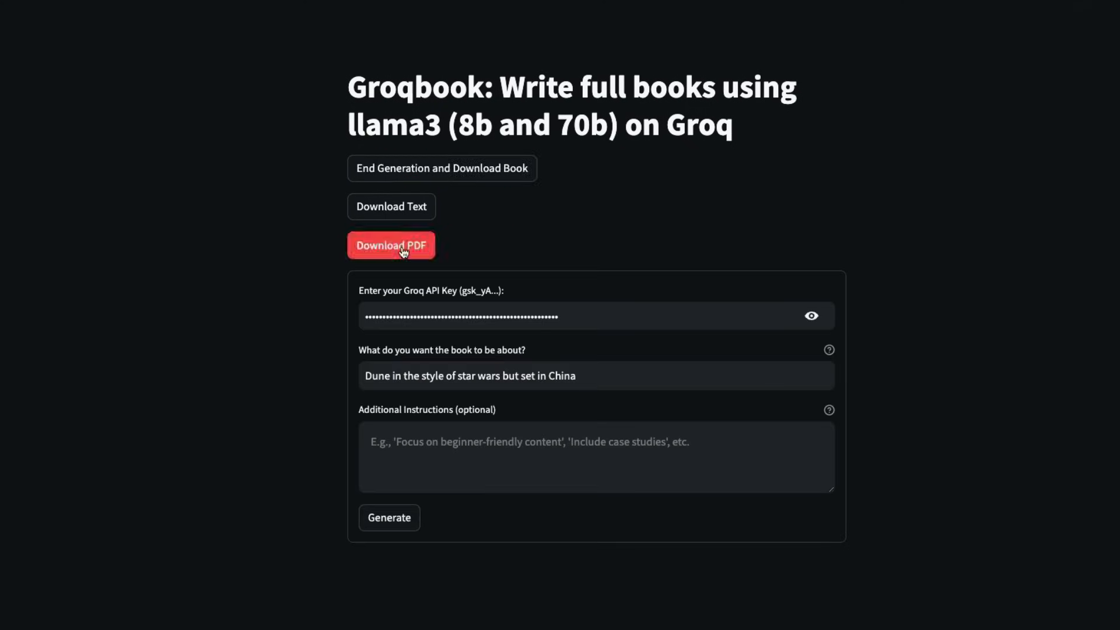
pyautogui.click(391, 245)
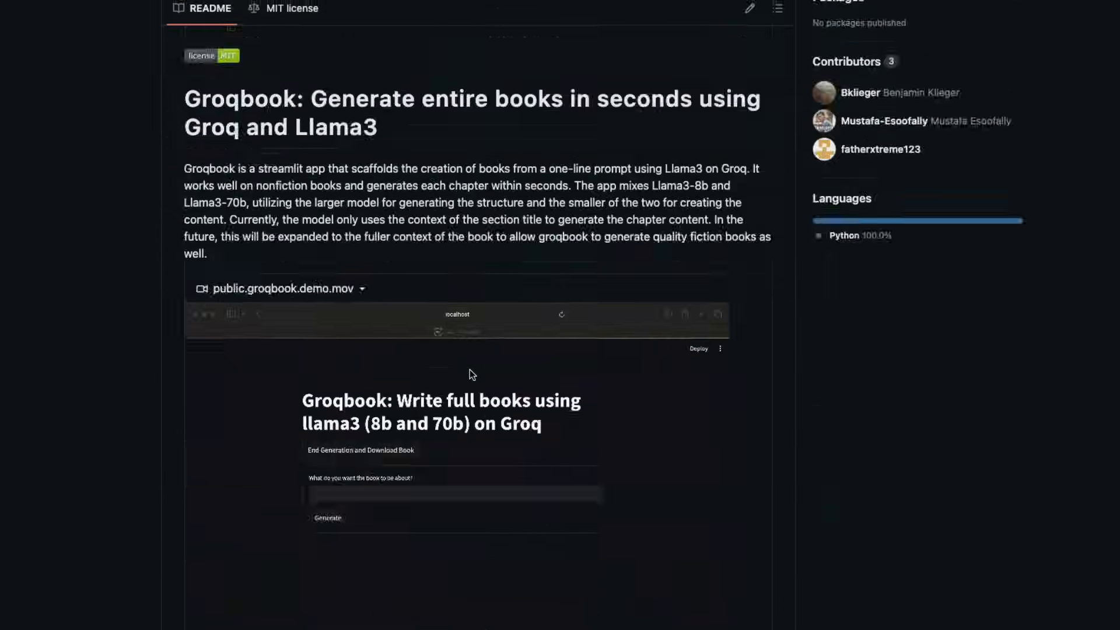
# Step: Scroll the groqbook README down to its Quickstart local-run steps
pyautogui.scroll(-3)
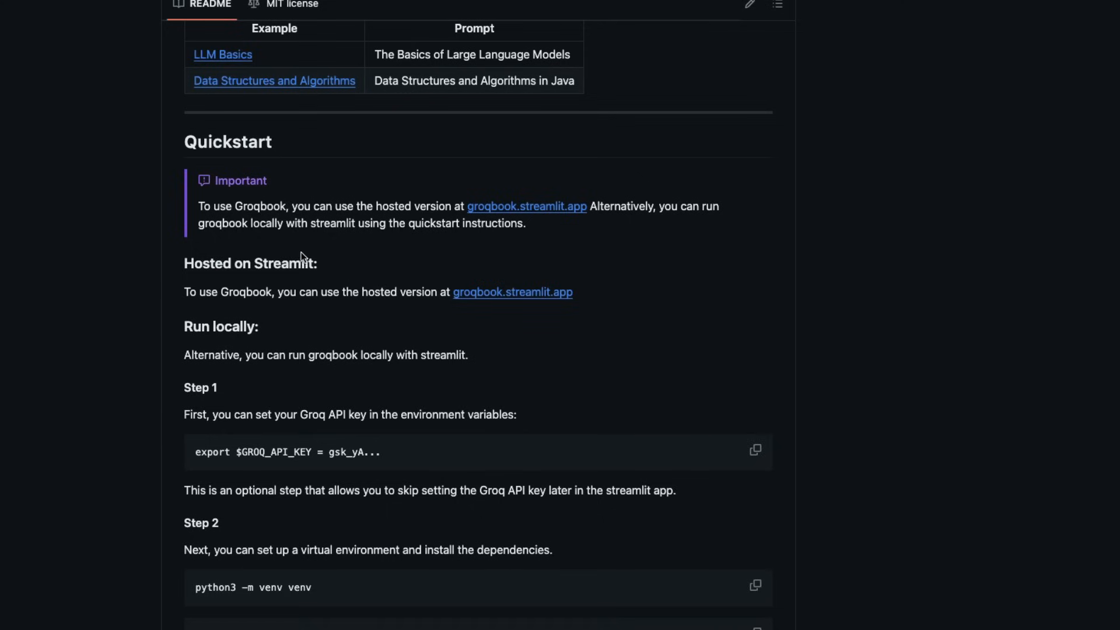
pyautogui.moveTo(341, 285)
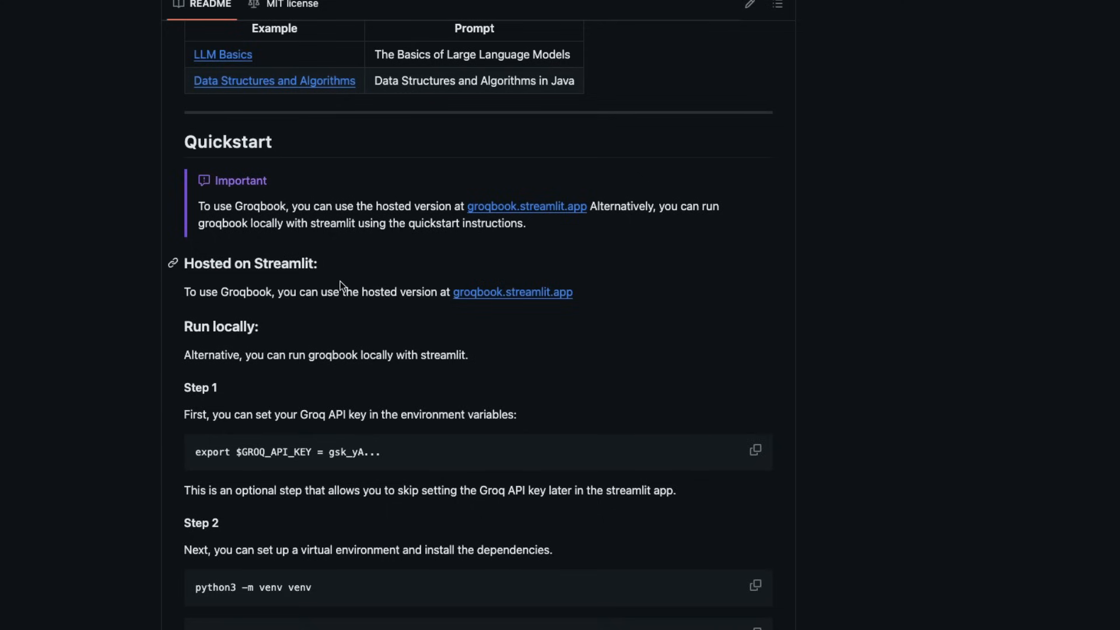
pyautogui.scroll(-3)
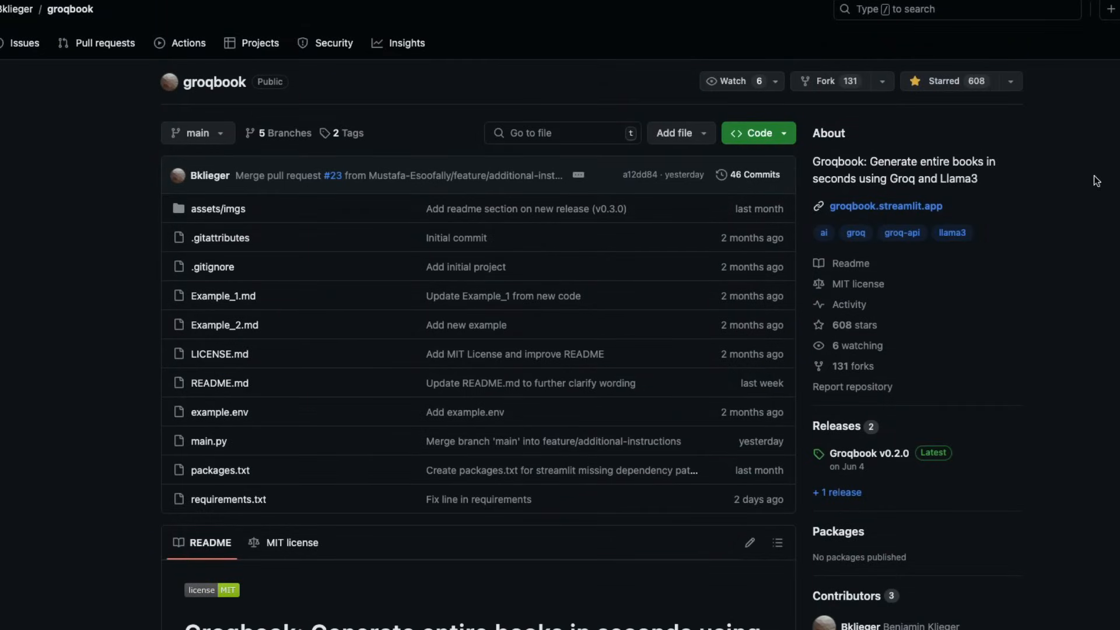
# Step: Copy the groqbook repository's HTTPS clone URL from GitHub's Code menu
pyautogui.click(784, 133)
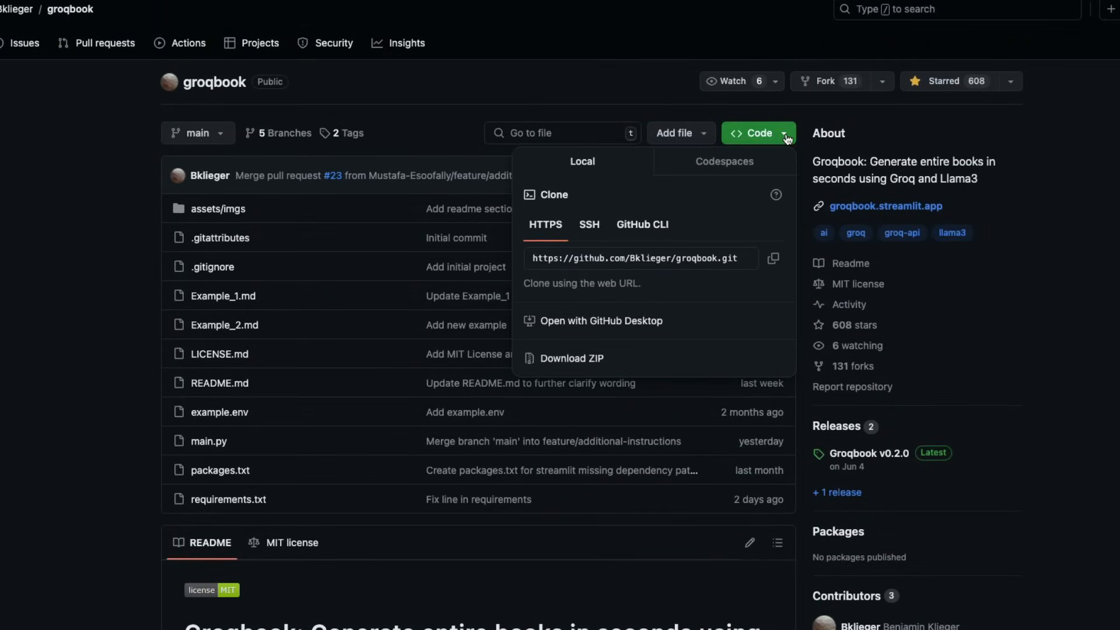
pyautogui.moveTo(673, 261)
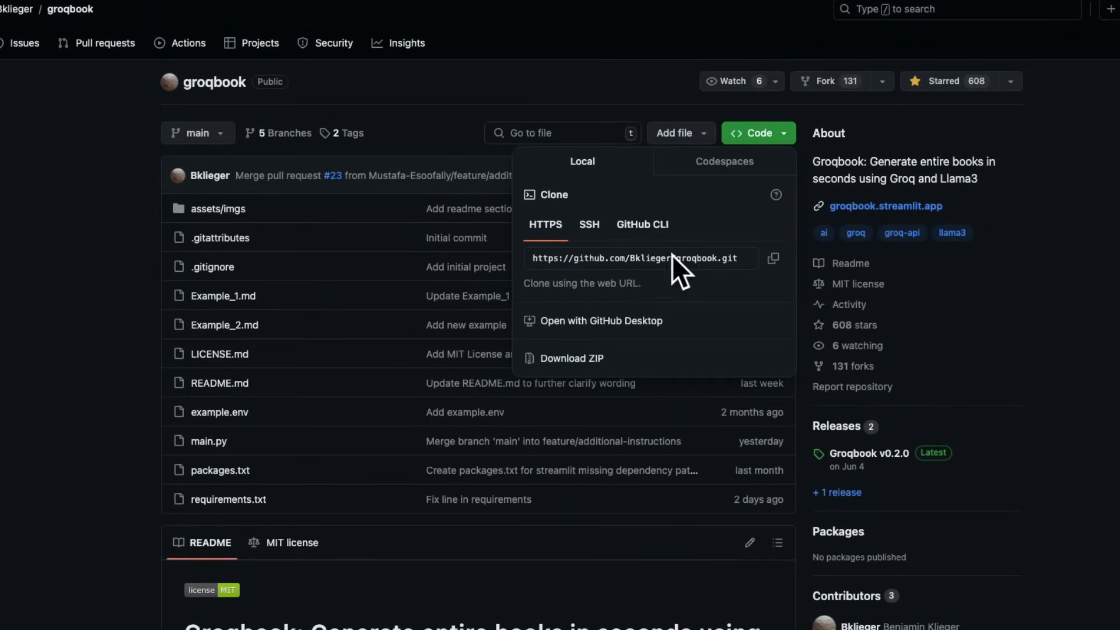
pyautogui.click(642, 225)
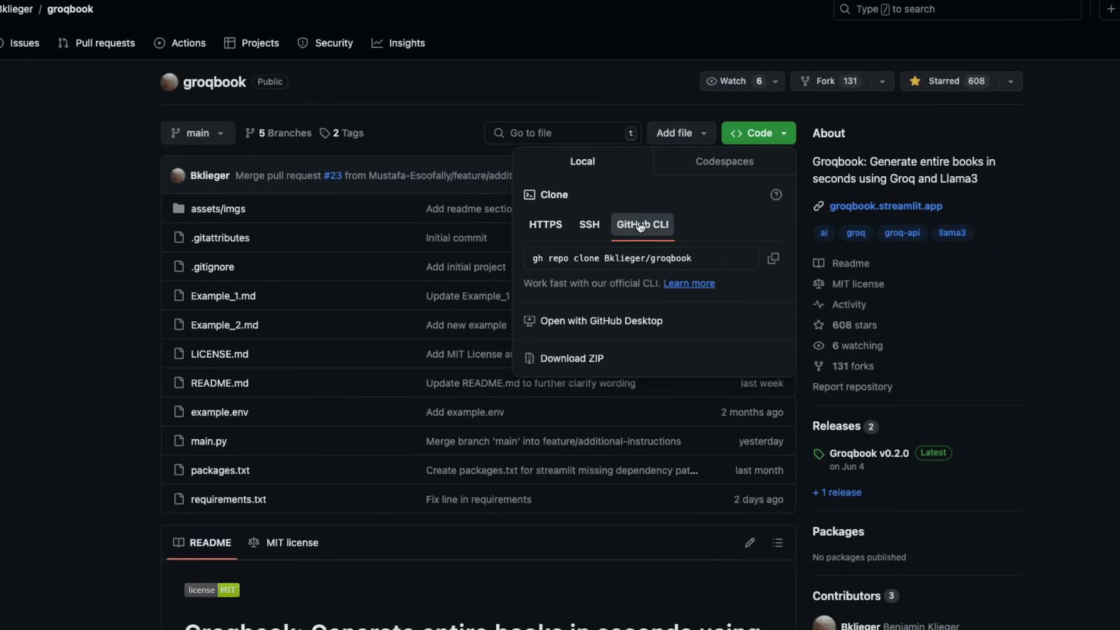
pyautogui.click(545, 225)
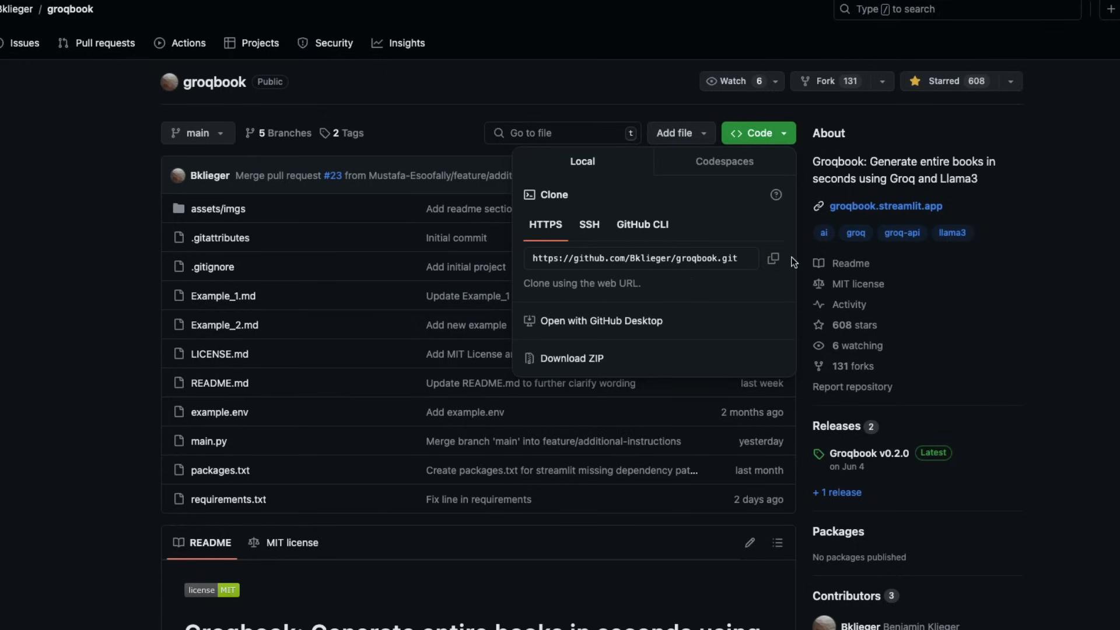
pyautogui.click(773, 259)
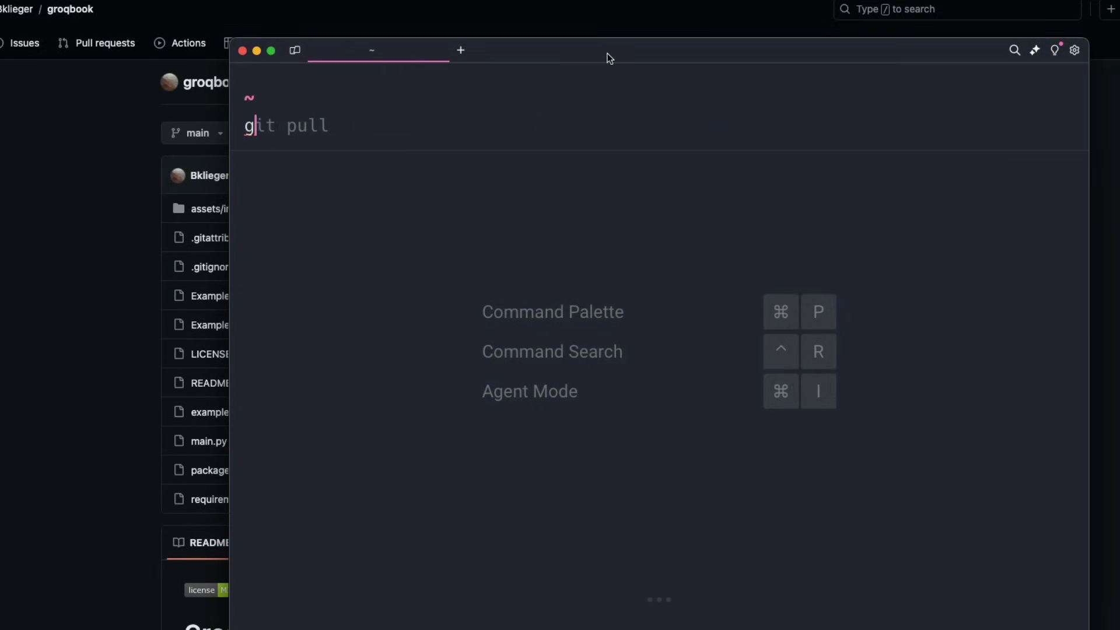
# Step: Clone the groqbook repository and list its files in Warp
pyautogui.write('it clone https://github.com/Bklieger/groqbook.git')
pyautogui.press('Enter')
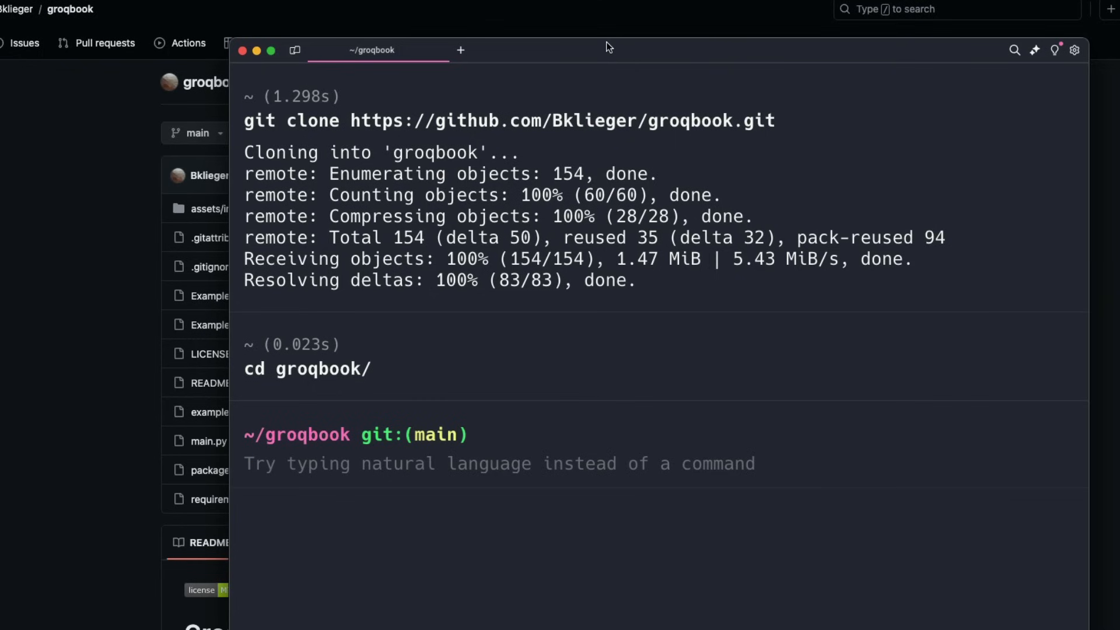
pyautogui.write('ls')
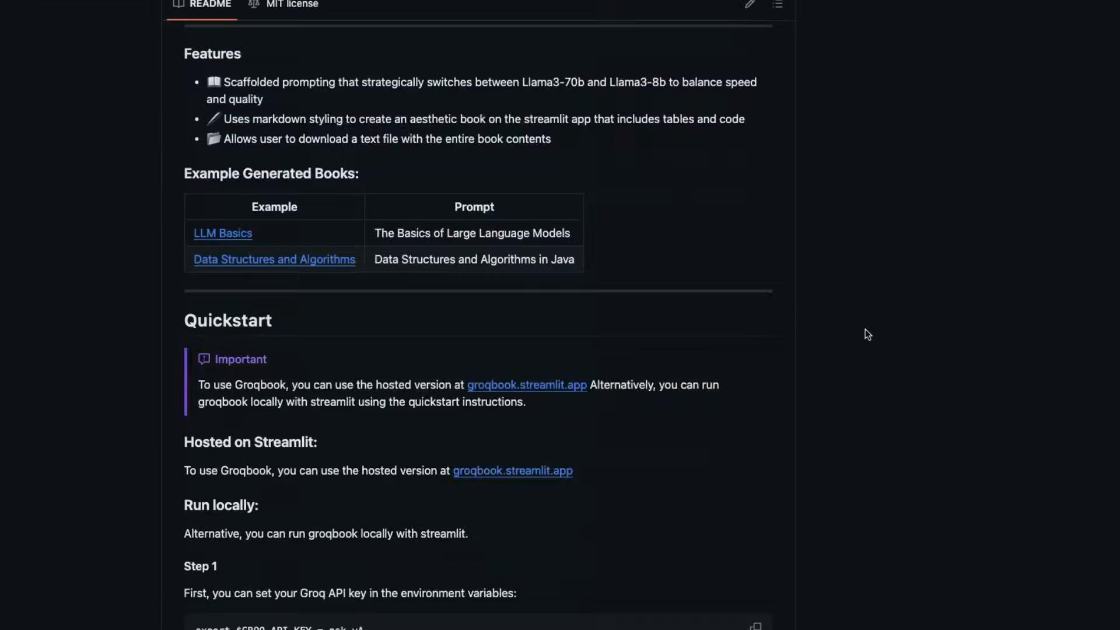
pyautogui.scroll(-3)
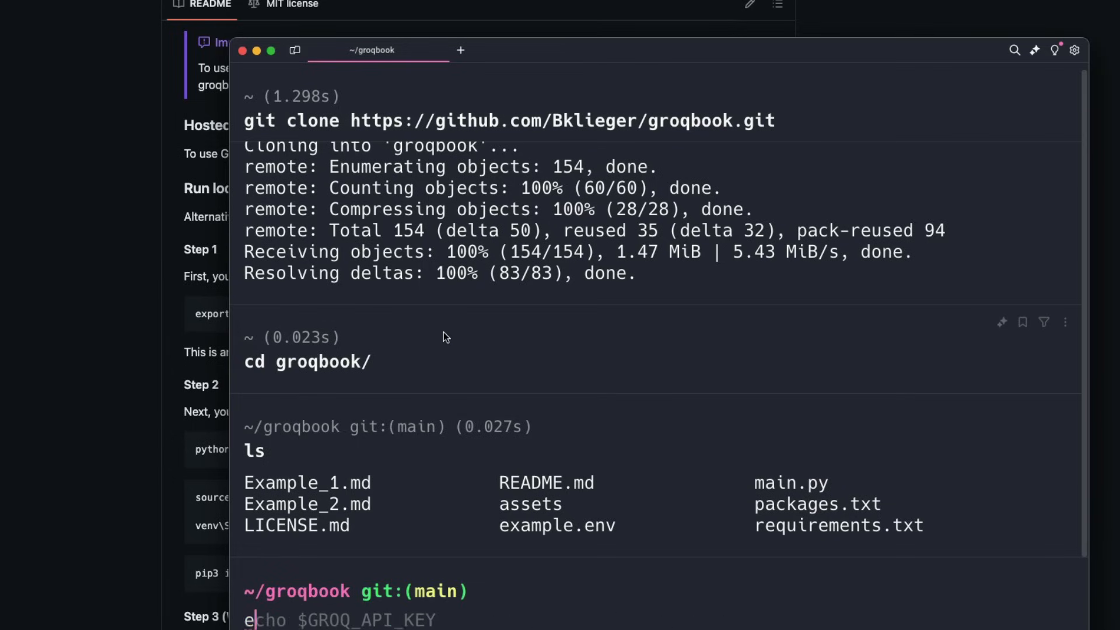
# Step: Try exporting $GROQ_API_KEY, which fails, then type python3 -m venv venv
pyautogui.write('export $GROQ_API_KEY=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')
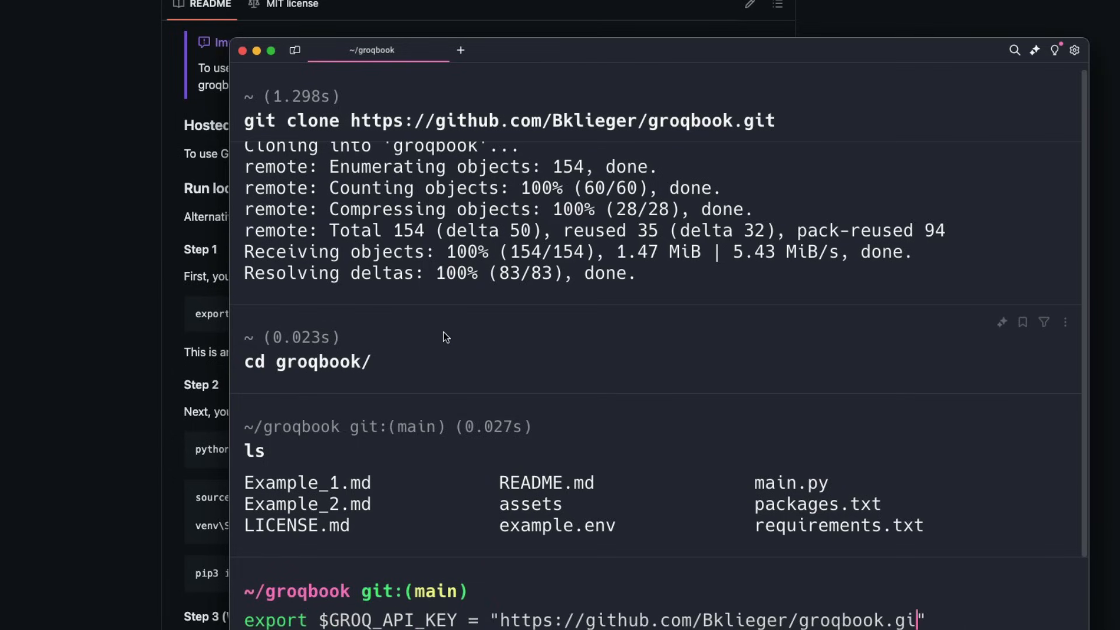
pyautogui.press('Backspace')
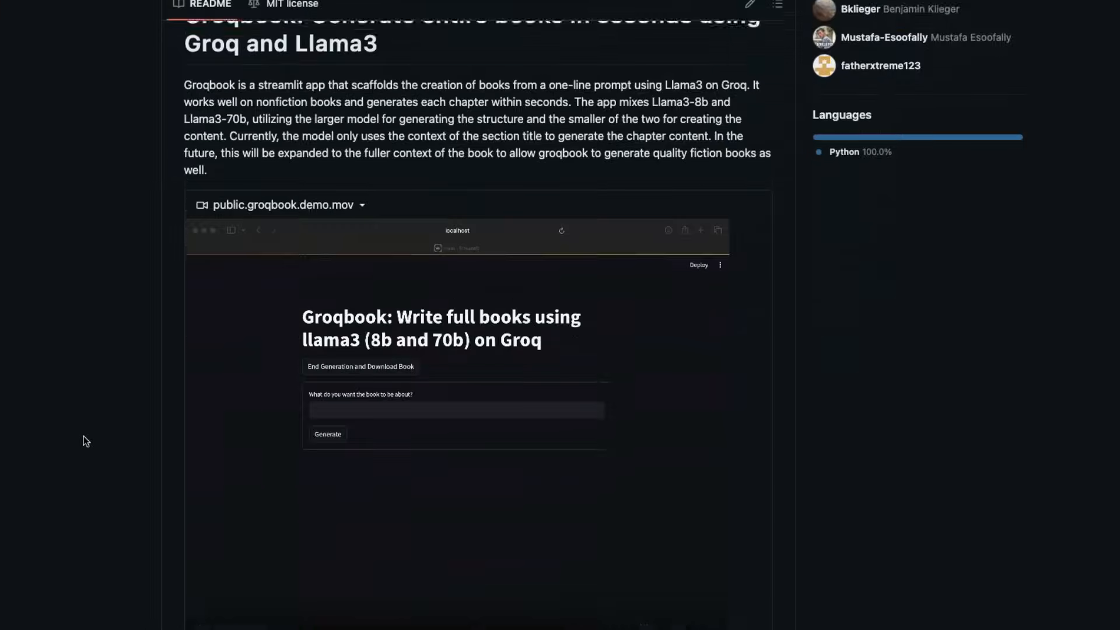
pyautogui.scroll(-3)
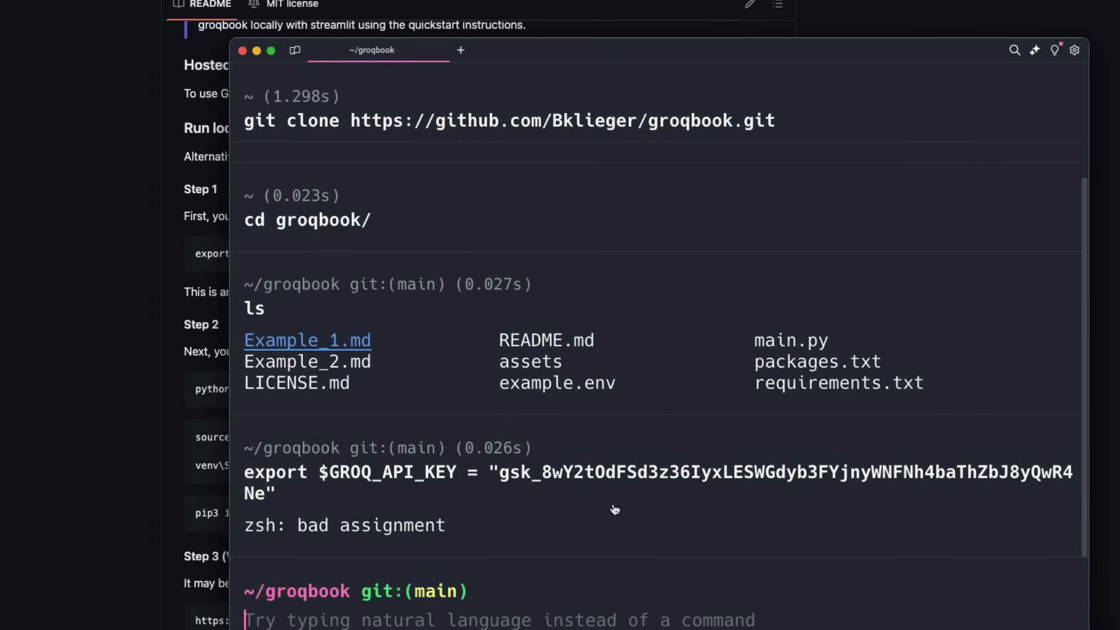
pyautogui.write('python3 -m venv venv')
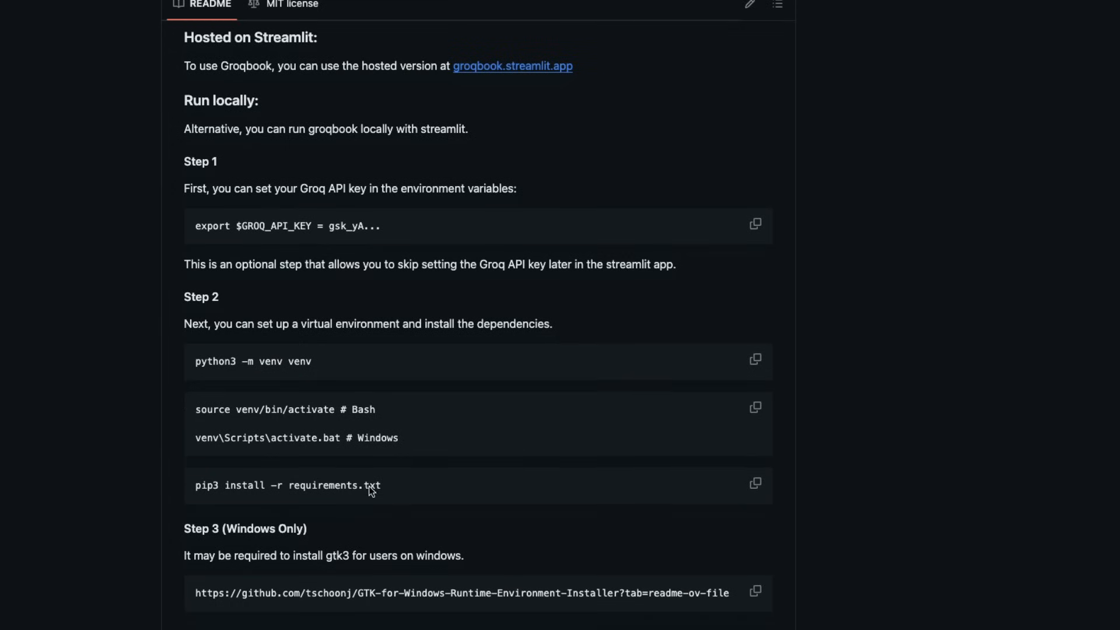
# Step: Run the README's pip3 install -r requirements.txt command and let installation finish
pyautogui.tripleClick(268, 410)
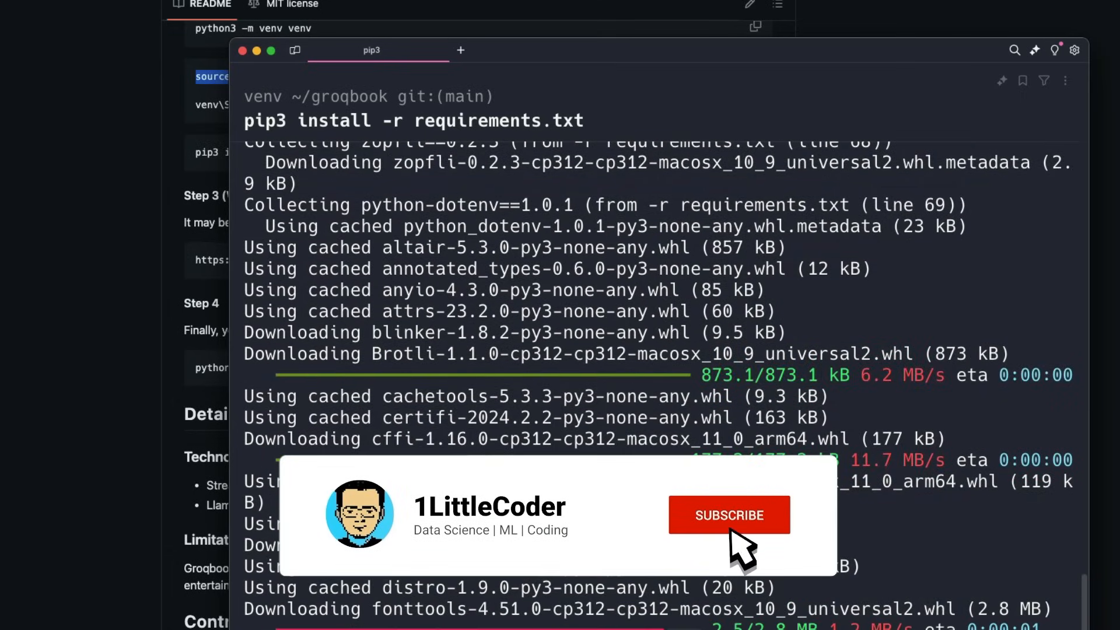
pyautogui.click(729, 516)
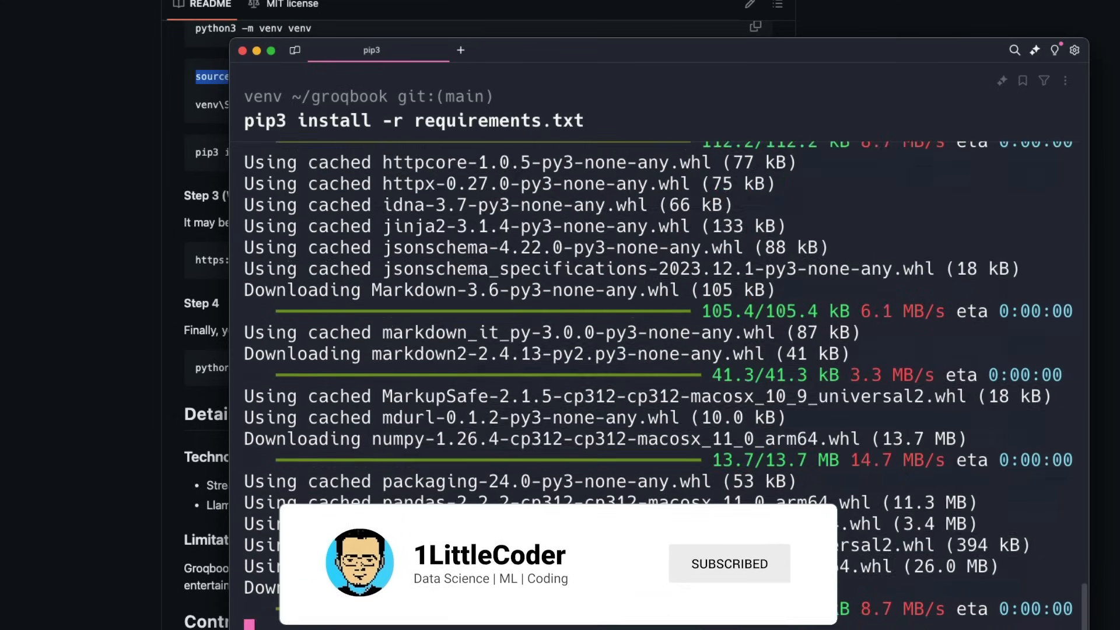
pyautogui.scroll(-3)
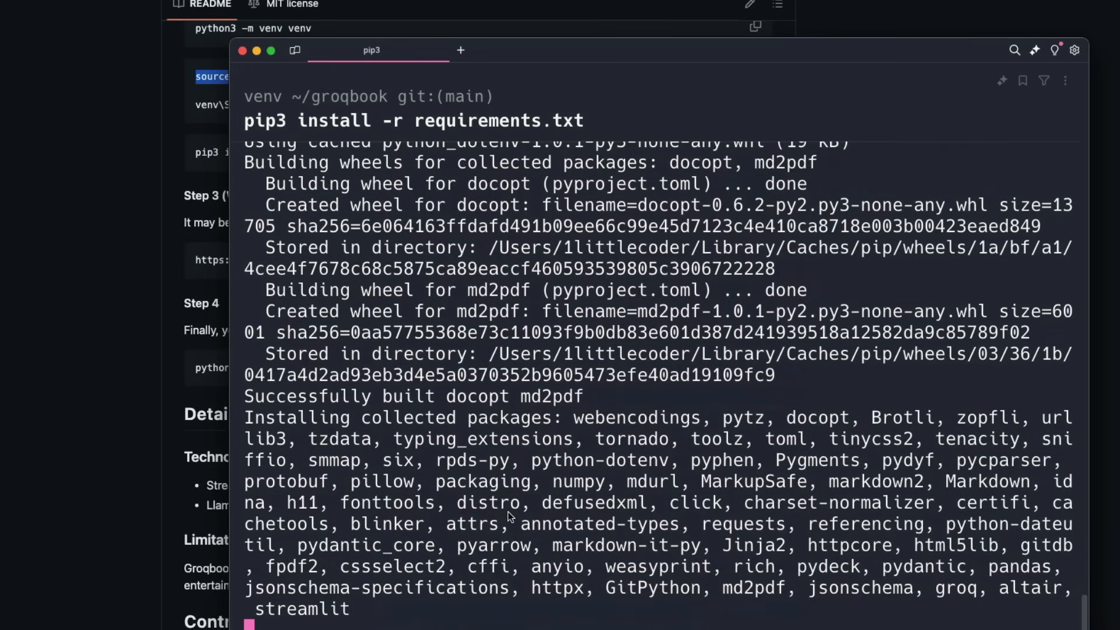
pyautogui.scroll(-3)
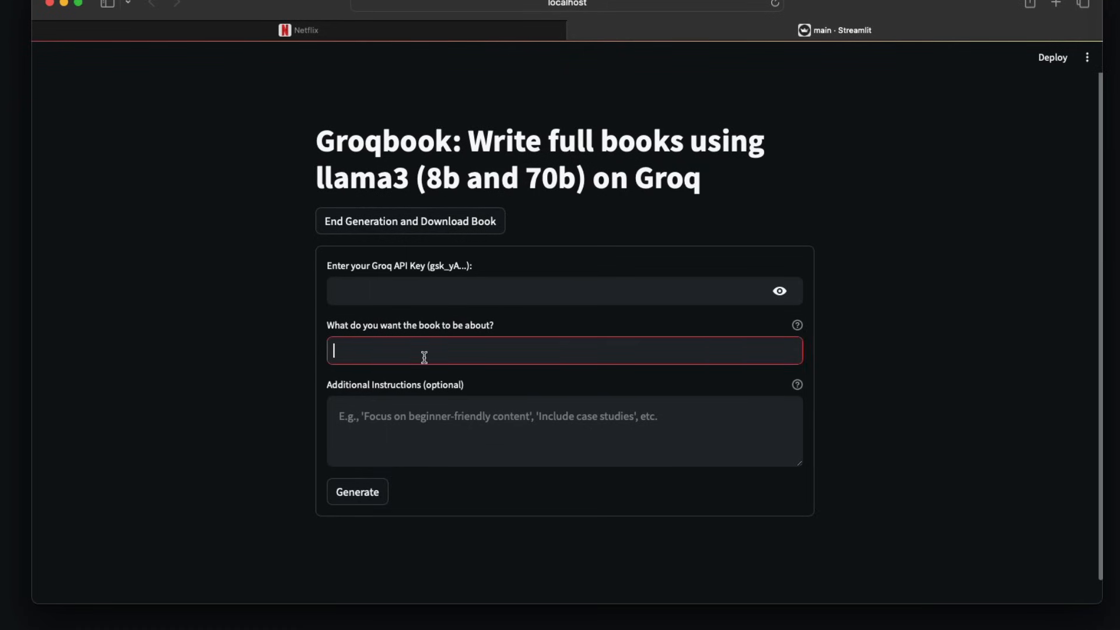
# Step: Submit the topic 'Dune in the style of Harry Potter but set in the USA'
pyautogui.write('Dune')
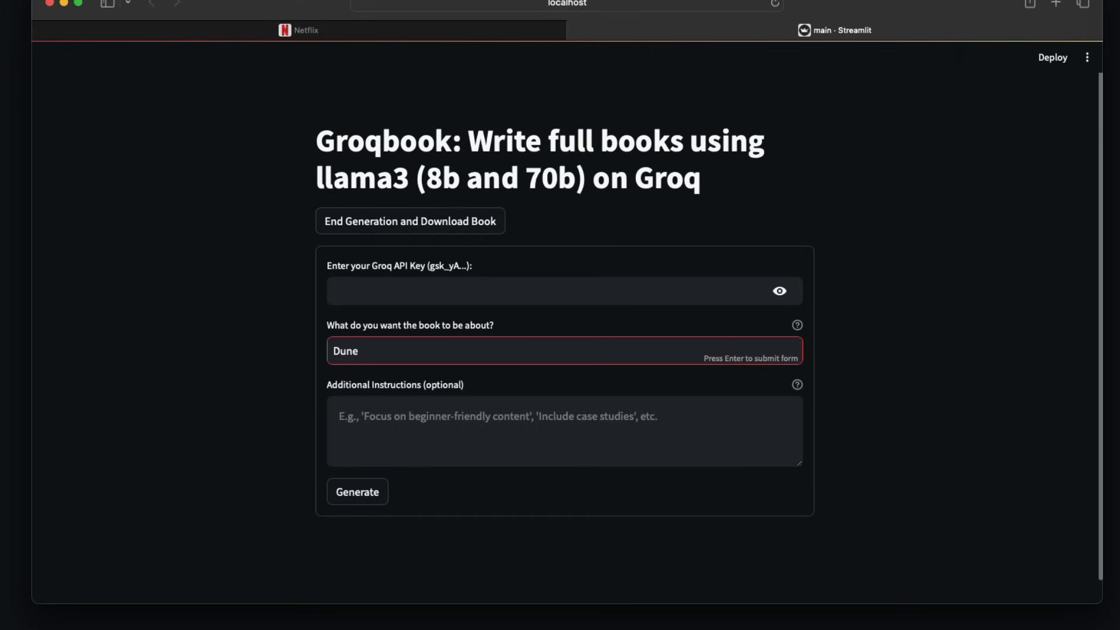
pyautogui.write('in the style of Harry Potter')
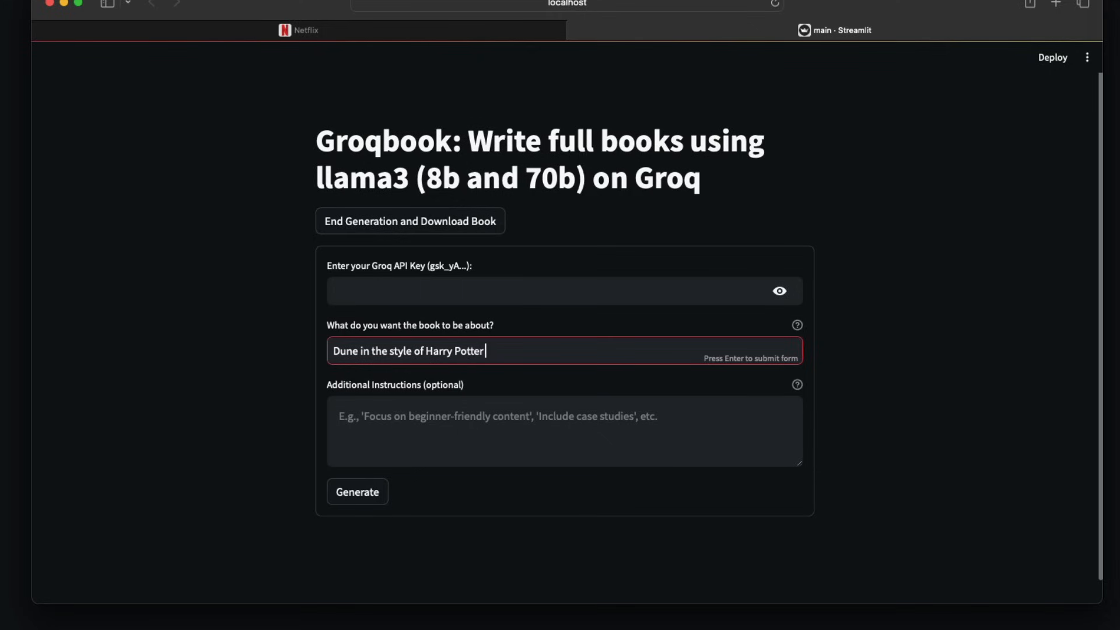
pyautogui.write('but set in the USA')
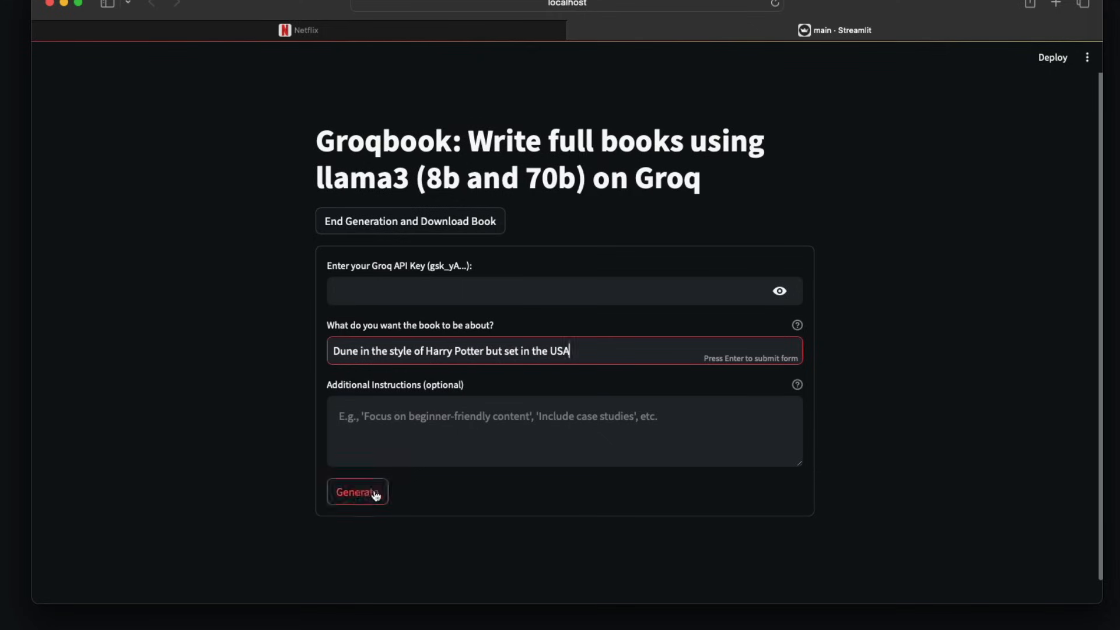
pyautogui.click(358, 492)
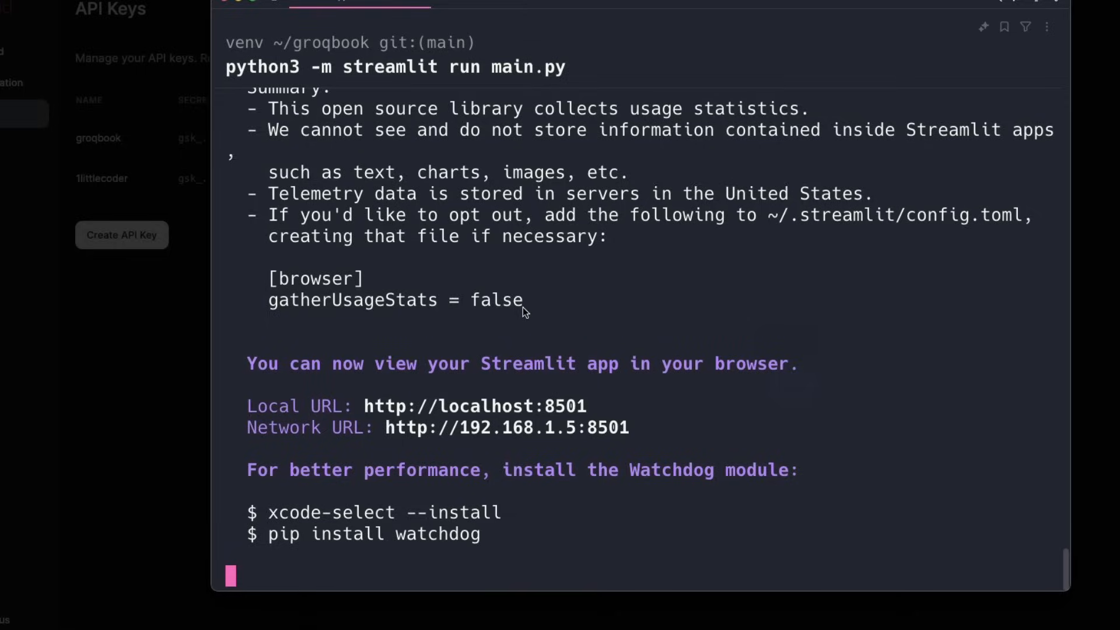
pyautogui.moveTo(585, 274)
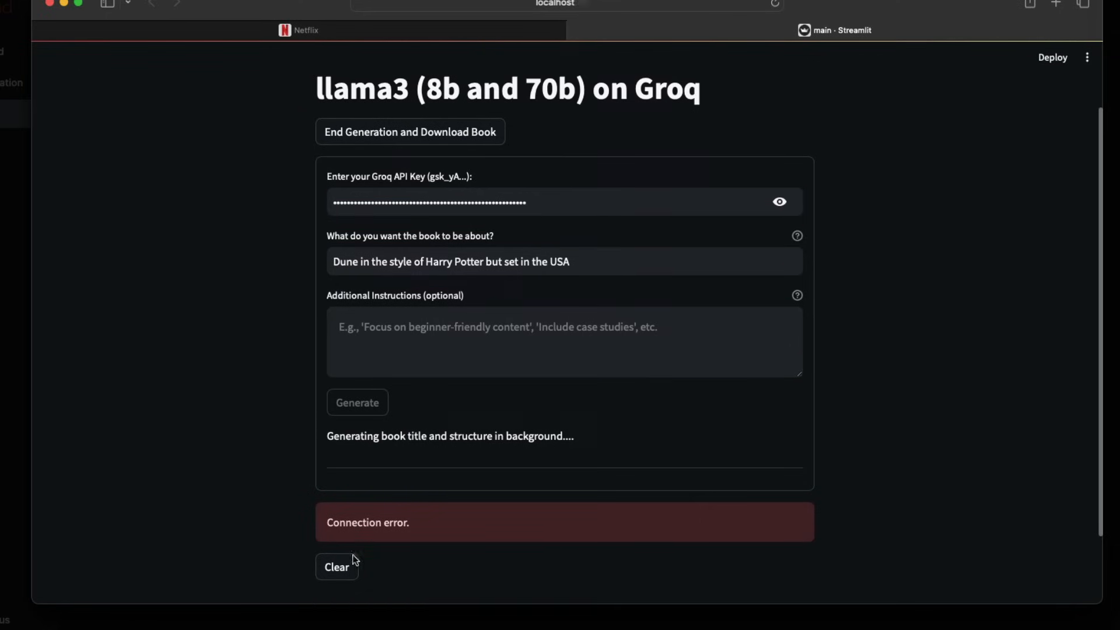
pyautogui.moveTo(803, 74)
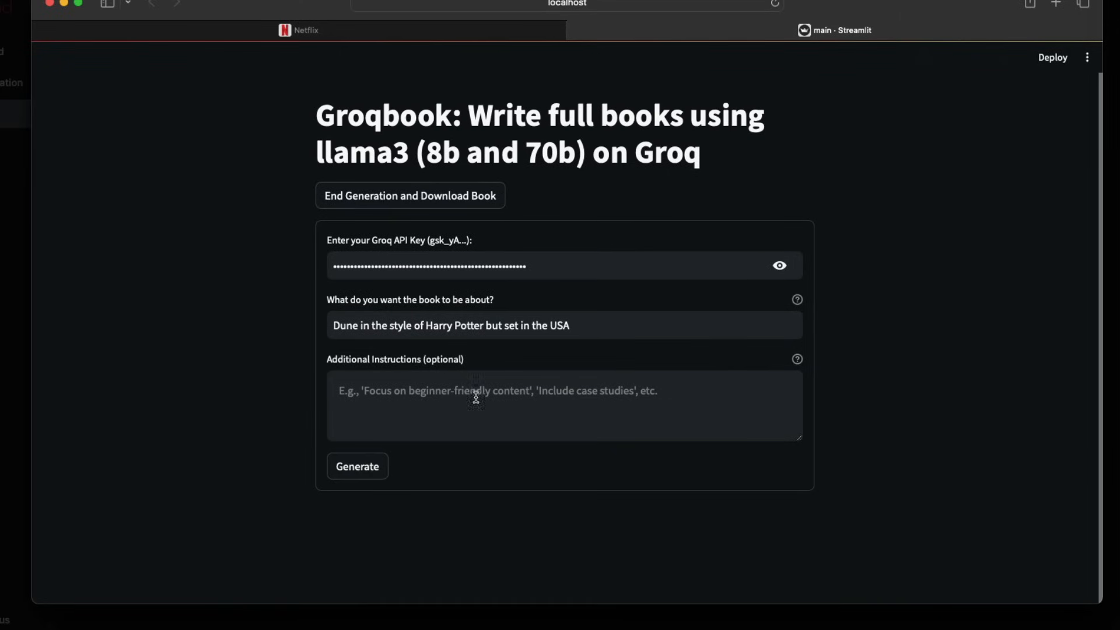
# Step: Generate 'The Wizard of the Shifting Sands of Arizona' and scroll through its stats and chapters
pyautogui.click(357, 465)
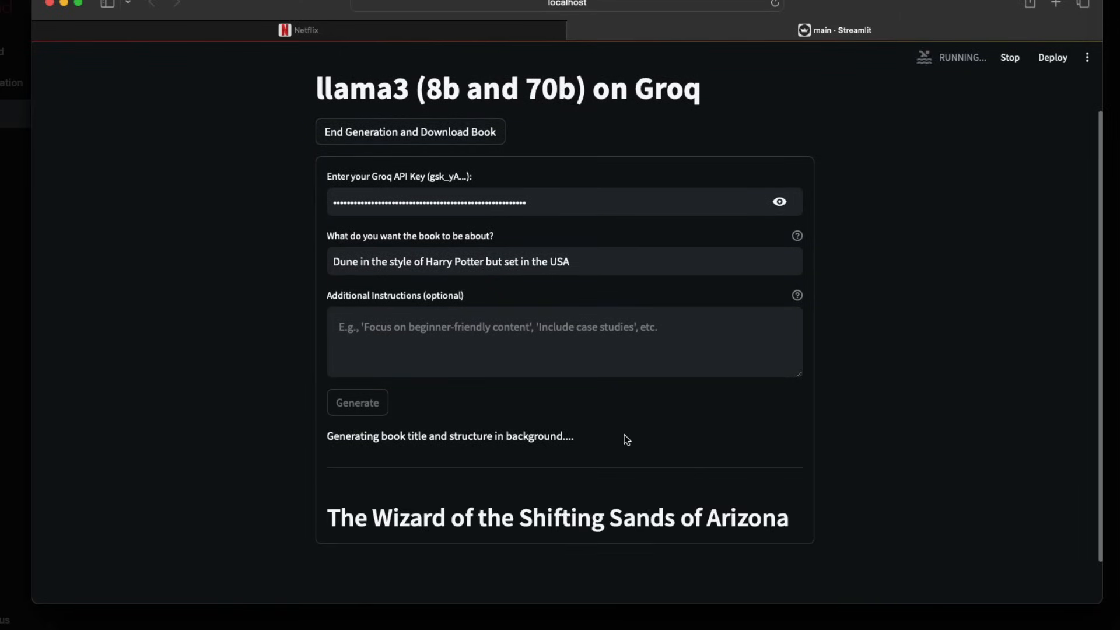
pyautogui.scroll(-3)
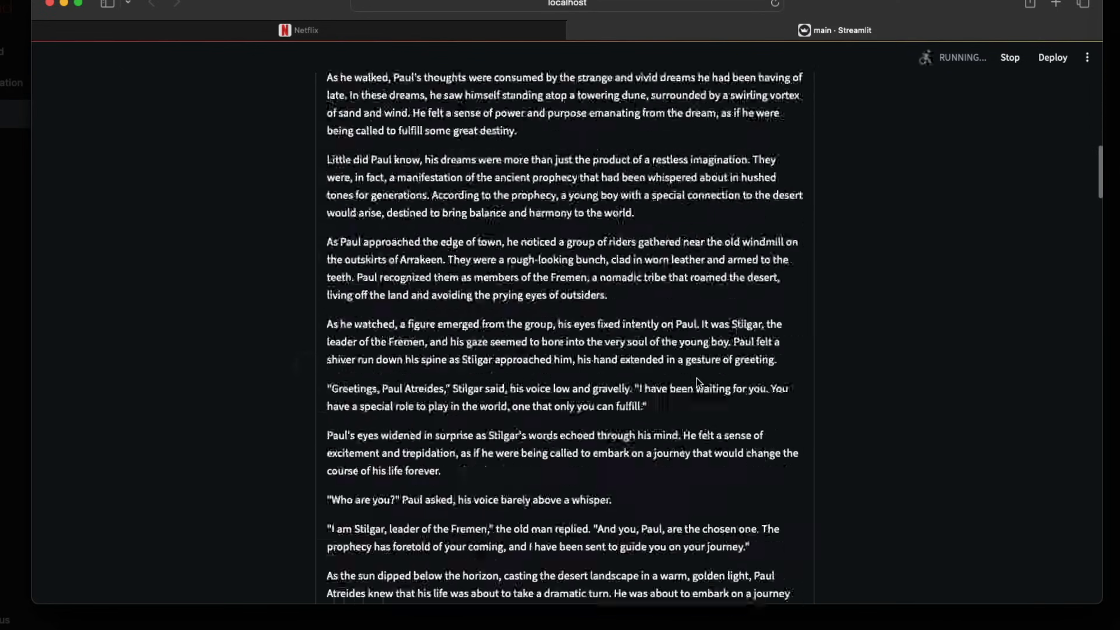
pyautogui.scroll(-3)
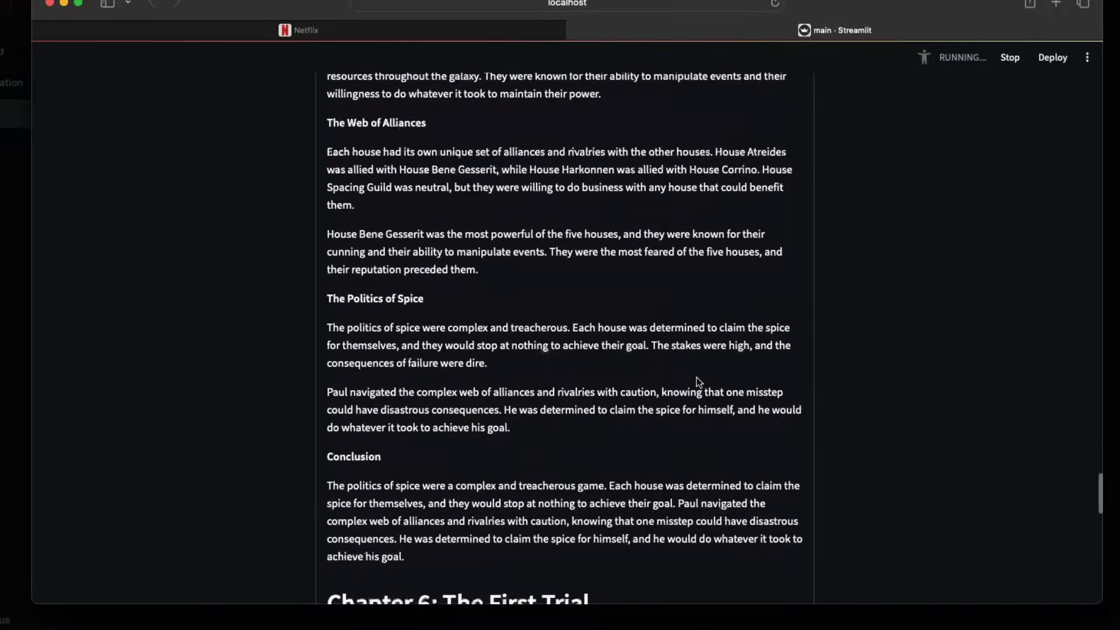
pyautogui.scroll(3)
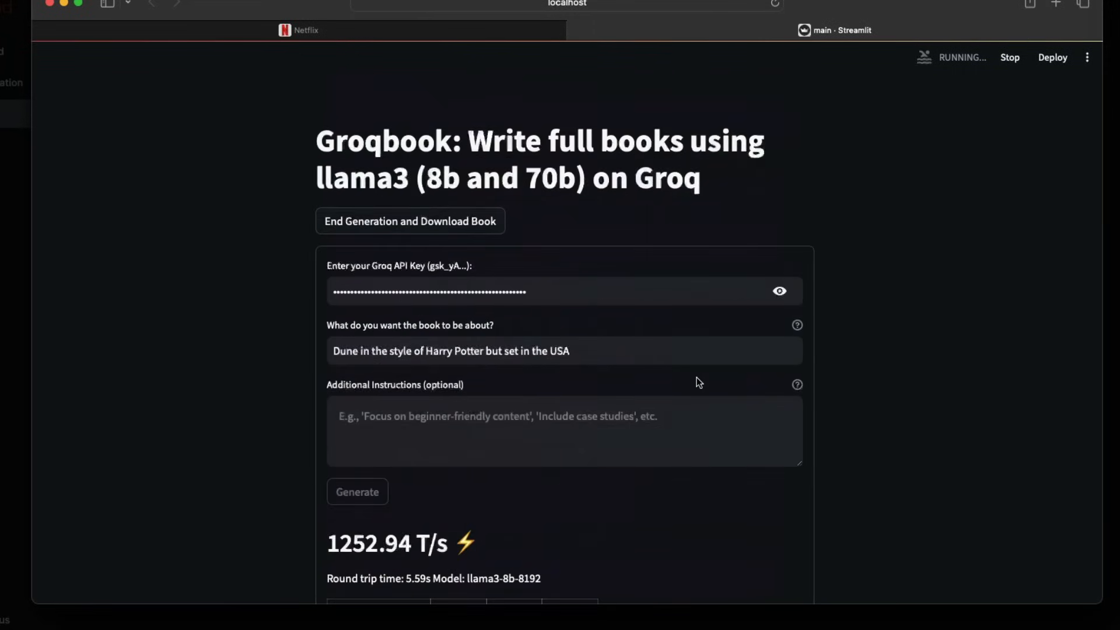
pyautogui.scroll(-3)
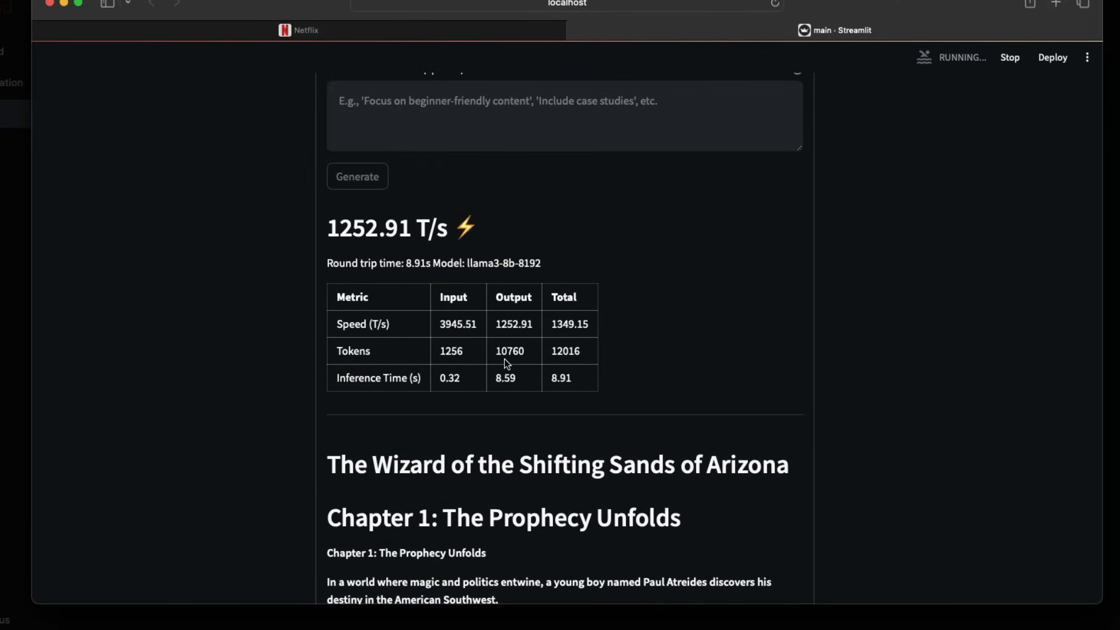
pyautogui.moveTo(846, 241)
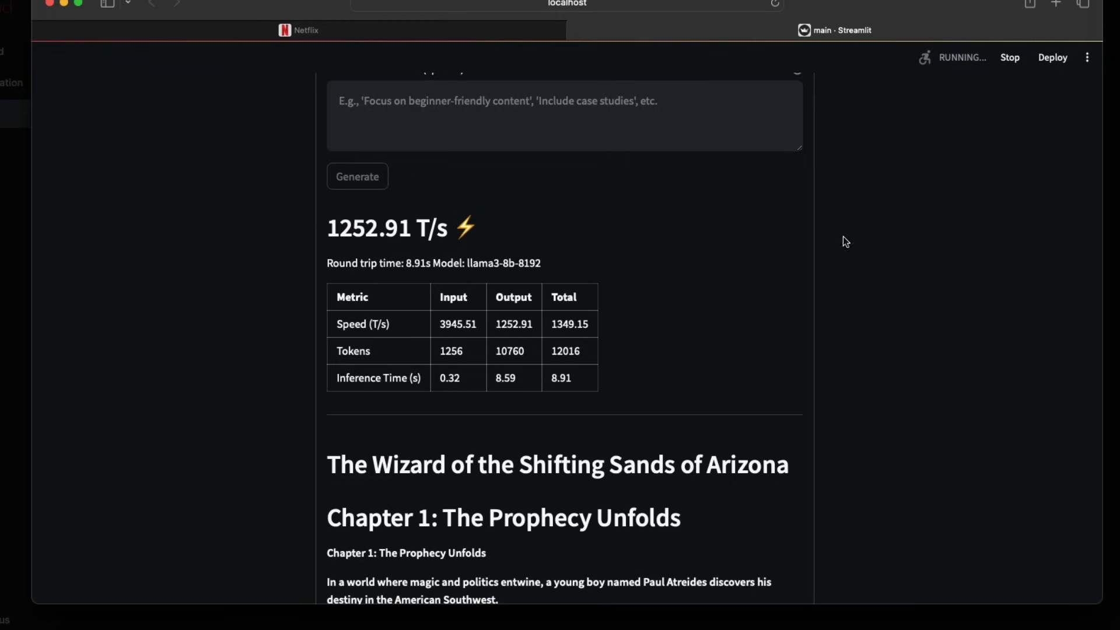
pyautogui.moveTo(715, 433)
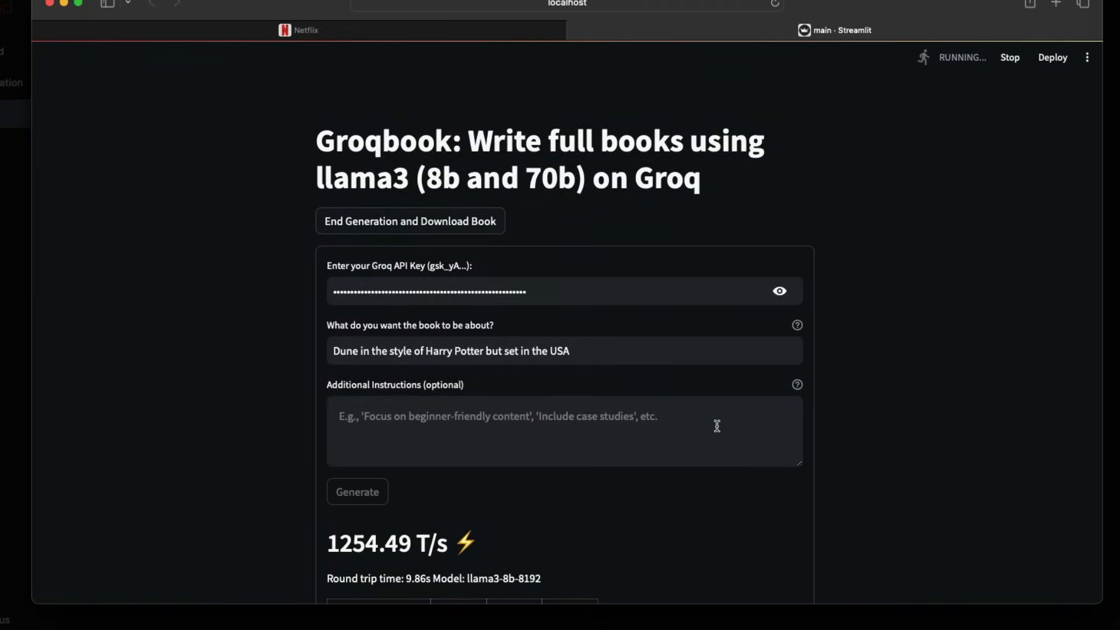
pyautogui.scroll(-3)
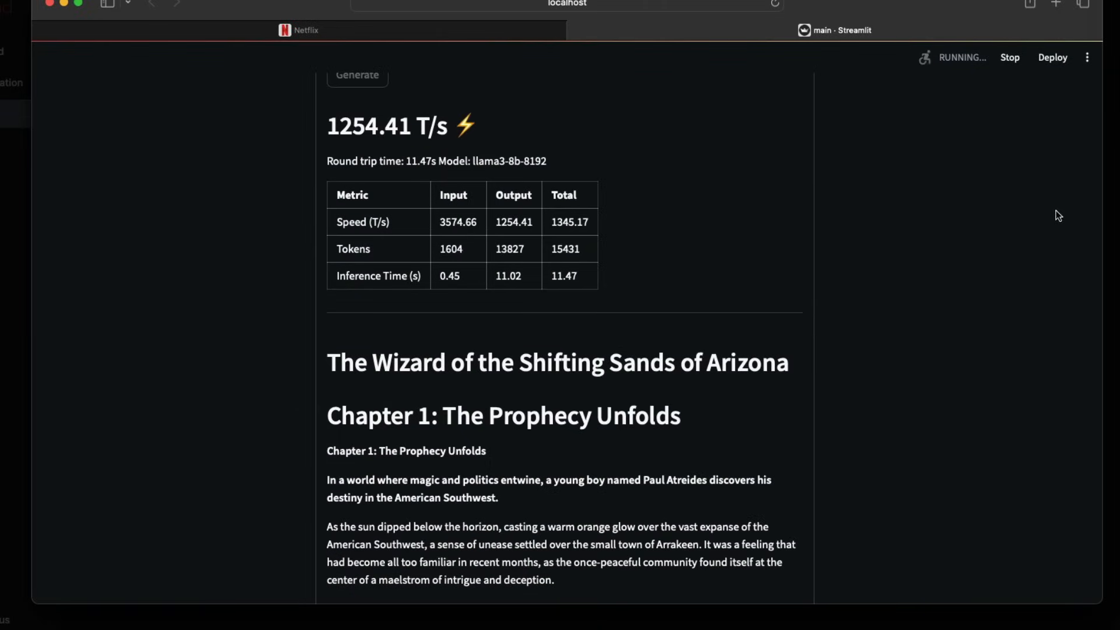
pyautogui.scroll(-3)
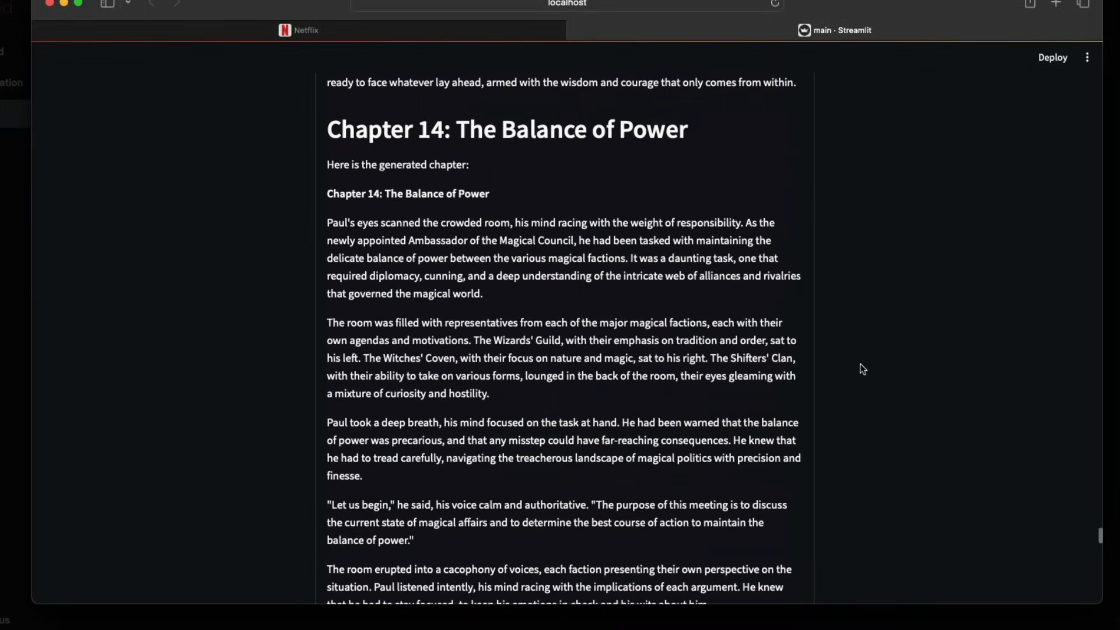
pyautogui.scroll(-3)
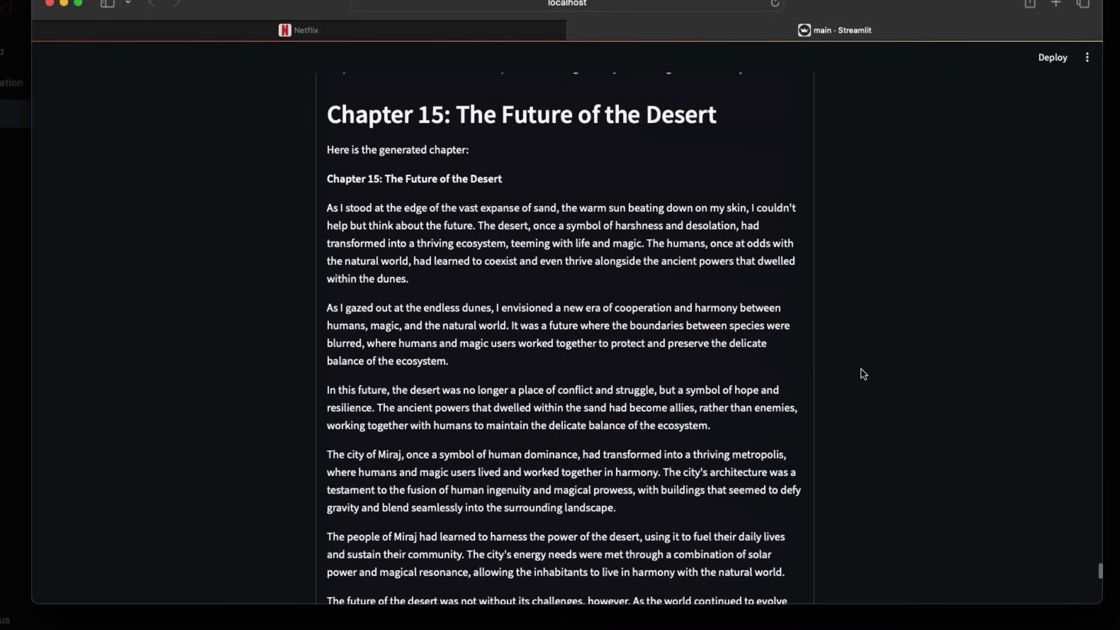
pyautogui.scroll(-3)
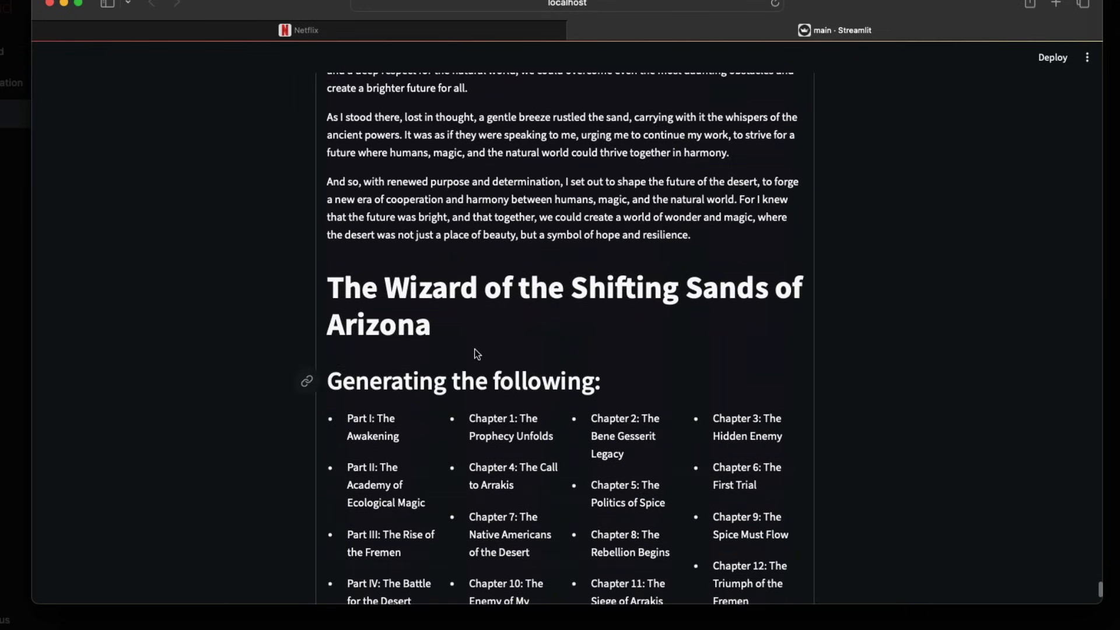
pyautogui.scroll(-3)
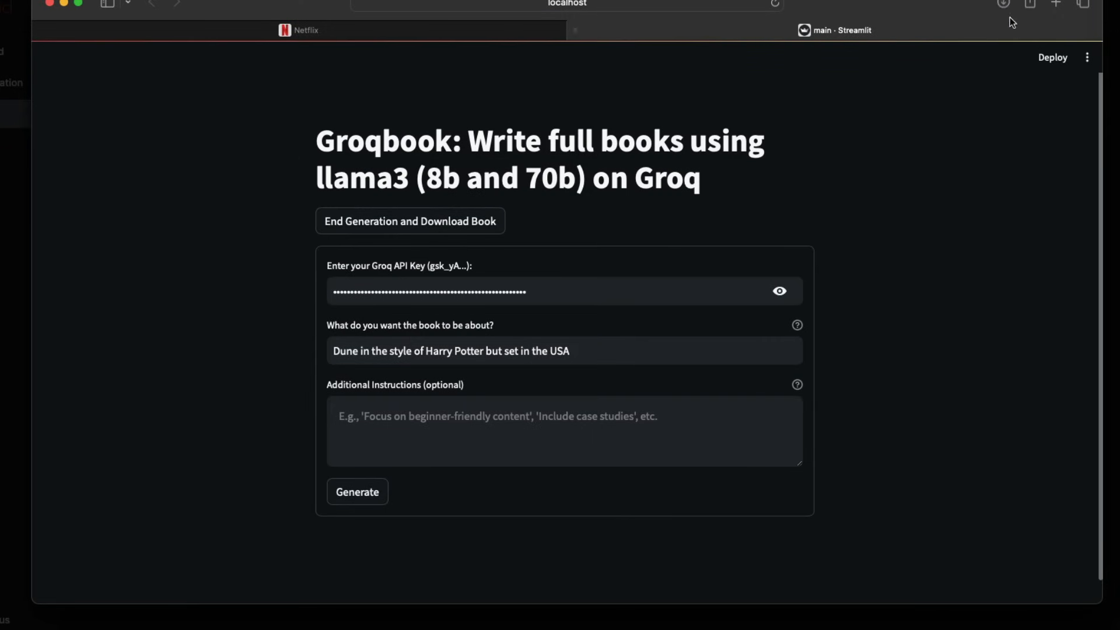
pyautogui.click(1004, 4)
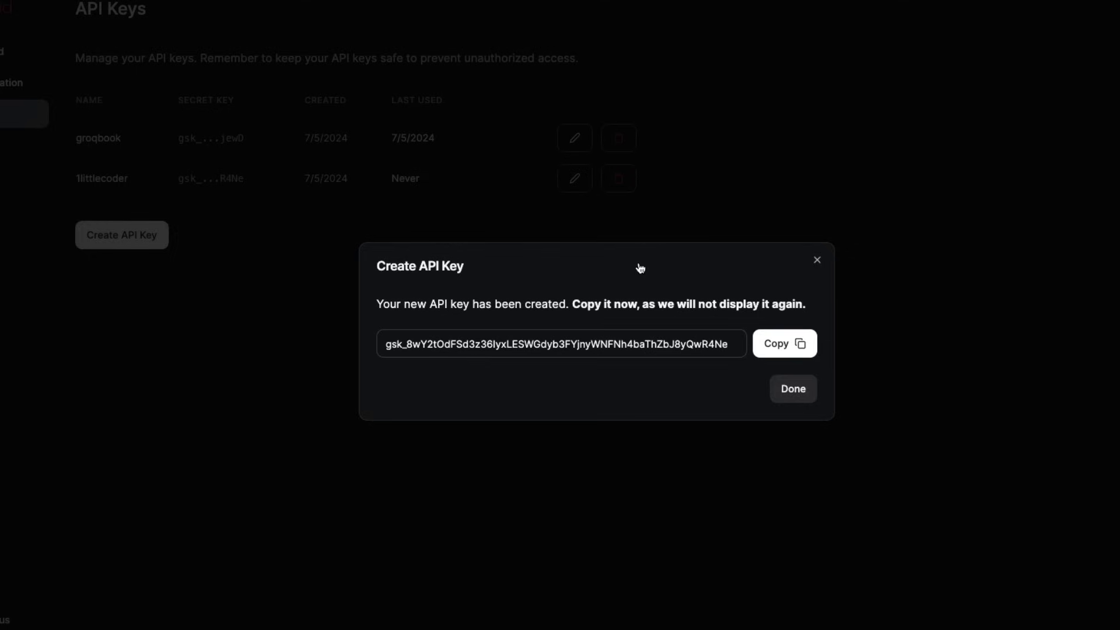
pyautogui.moveTo(645, 190)
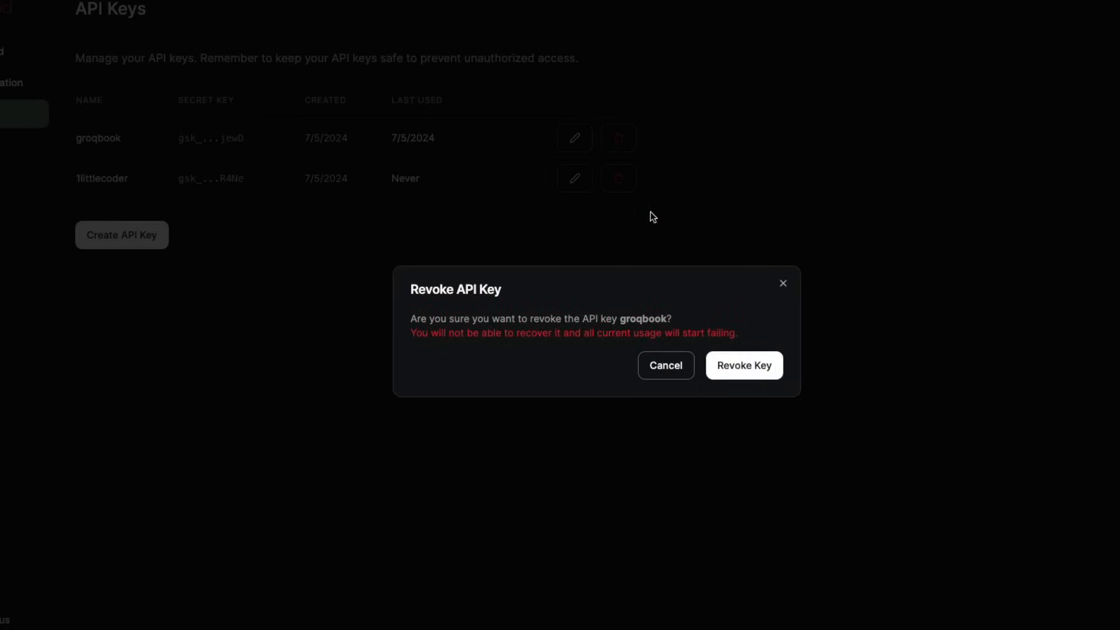
# Step: Confirm Revoke Key for the groqbook API key
pyautogui.click(665, 365)
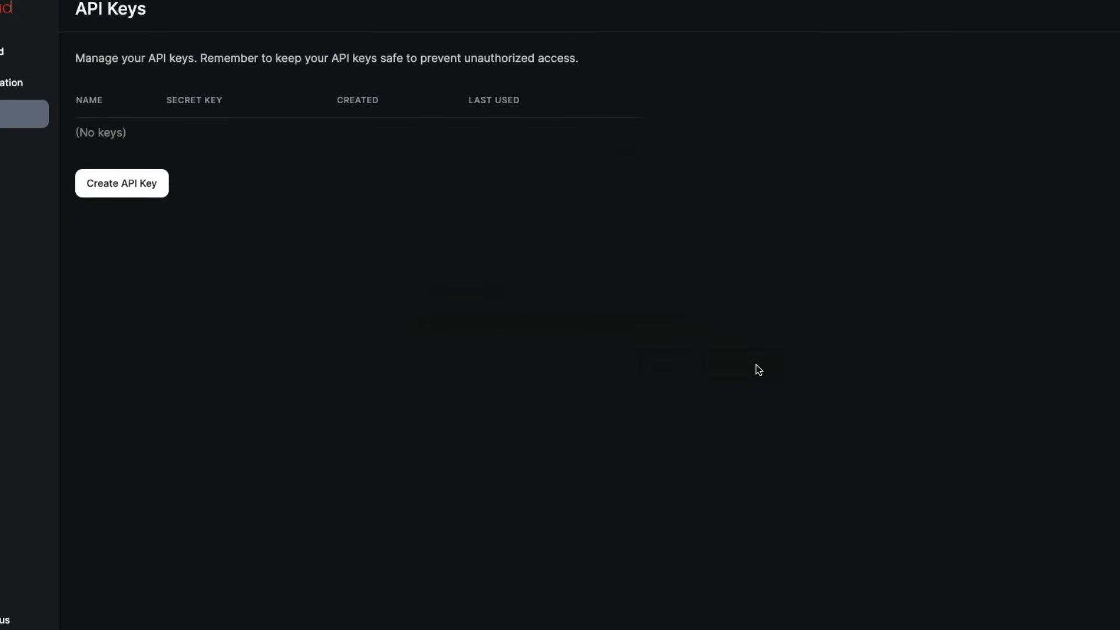
pyautogui.moveTo(318, 359)
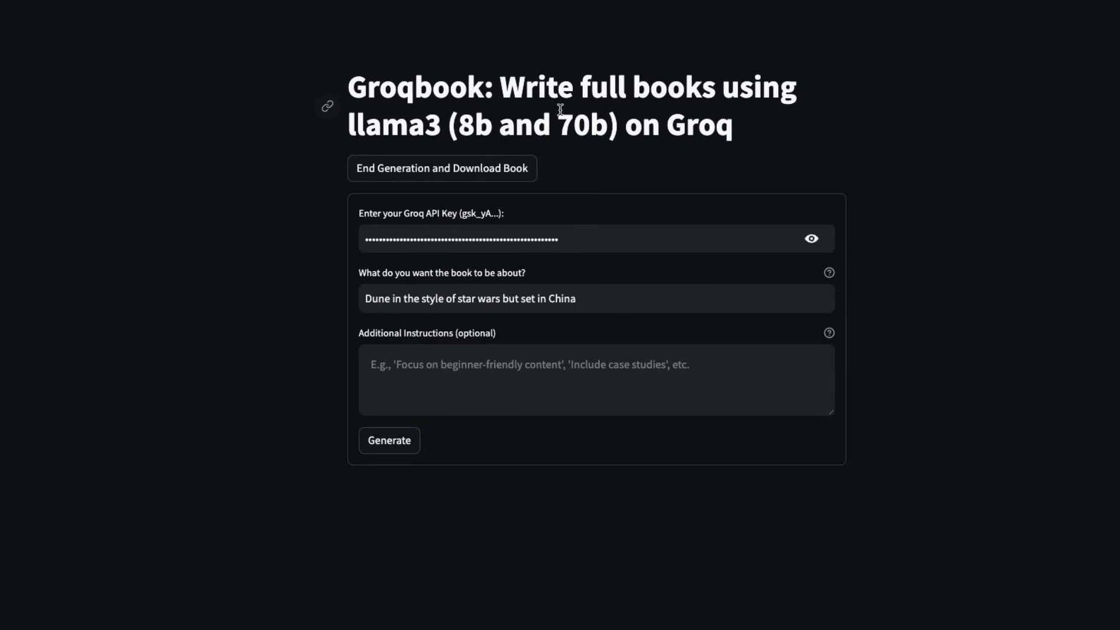
# Step: Highlight the word Groqbook in the app's page title
pyautogui.doubleClick(415, 88)
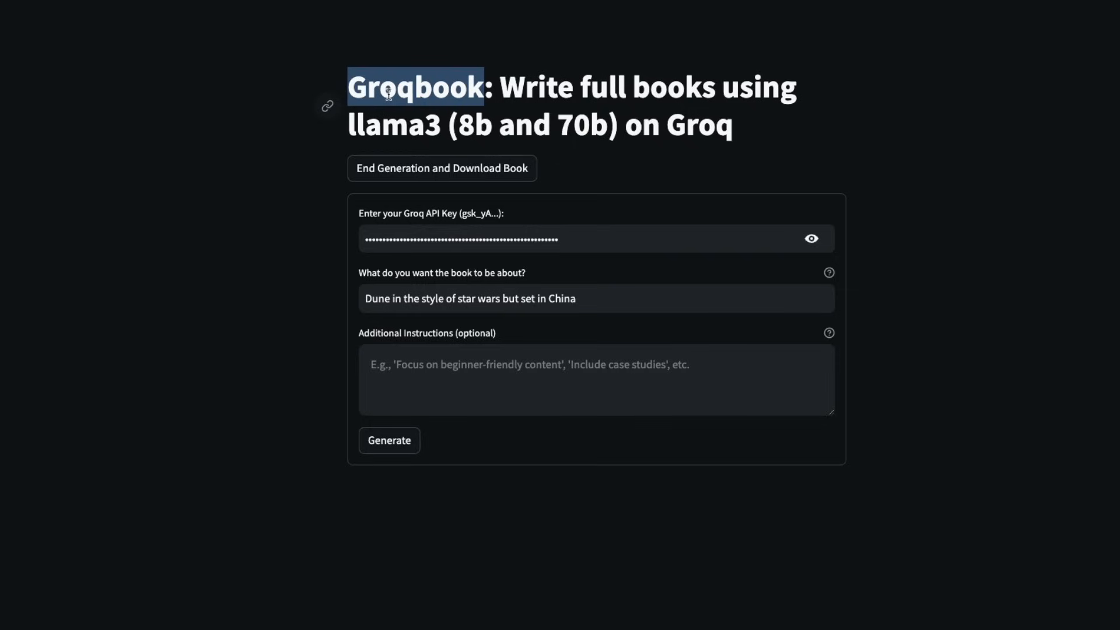